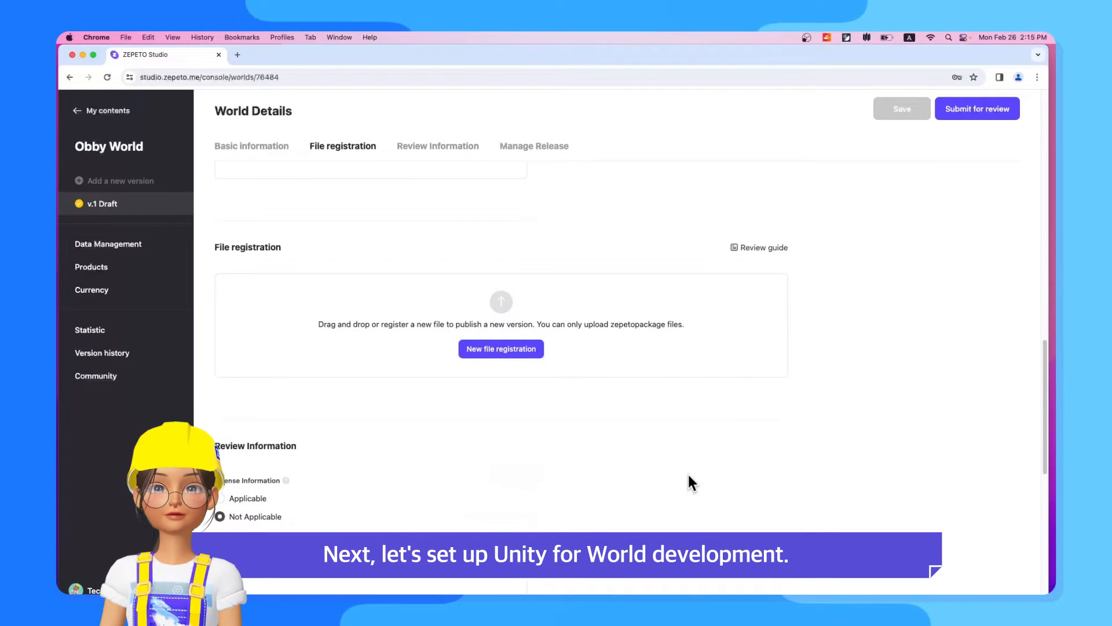
# Search Google for "unity download" in a new Chrome tab.
pyautogui.write('unity download')
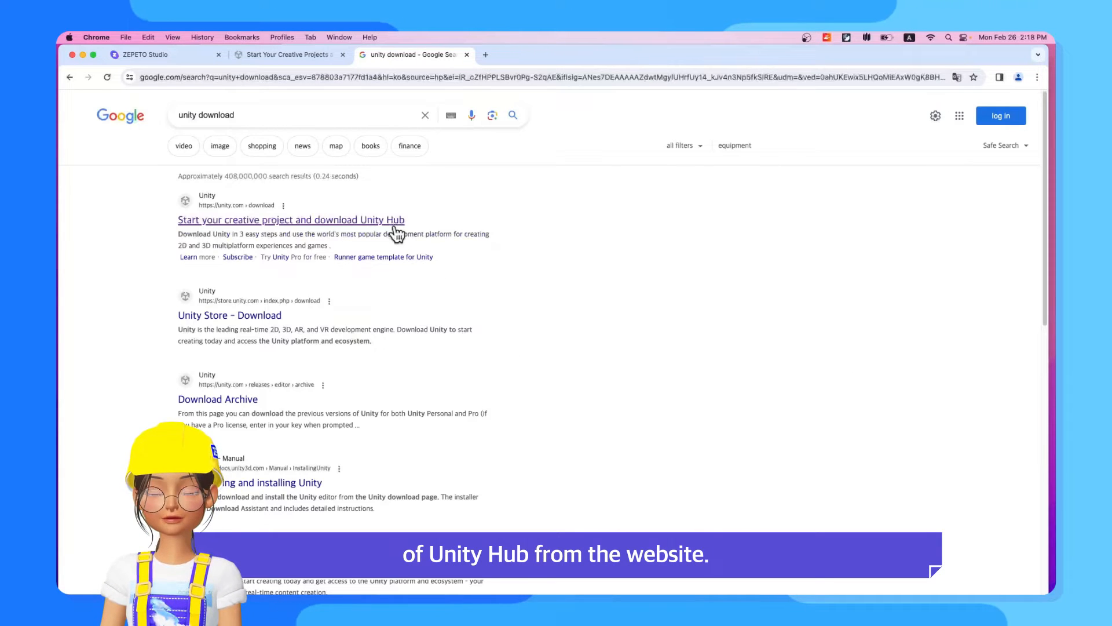
# Download the Unity Hub installer for Mac from unity.com and accept its terms of service.
pyautogui.click(291, 219)
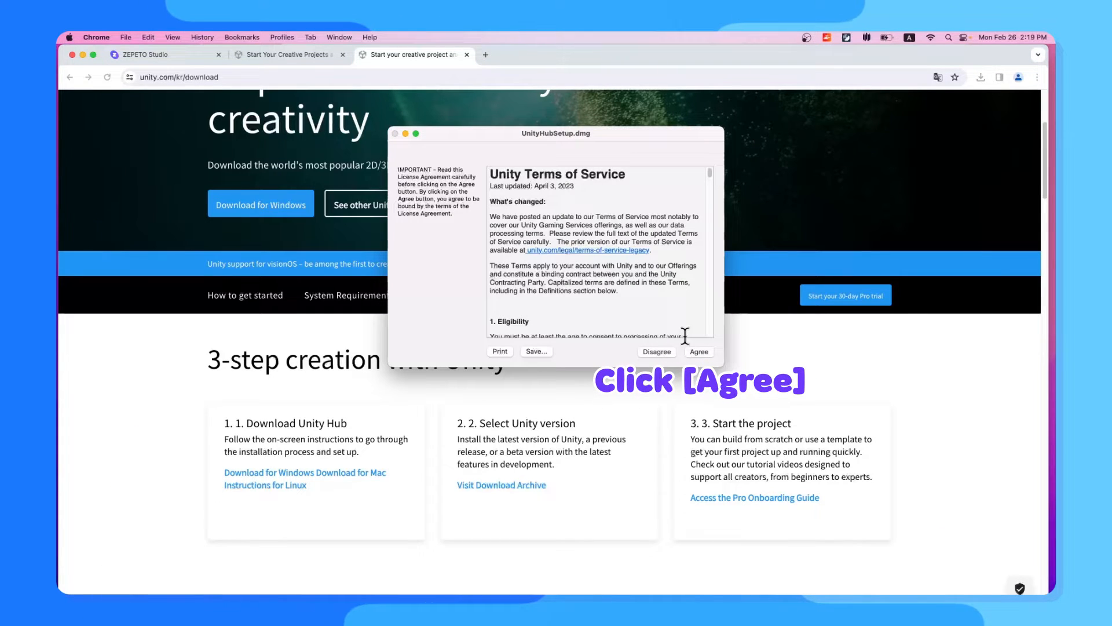
pyautogui.click(698, 351)
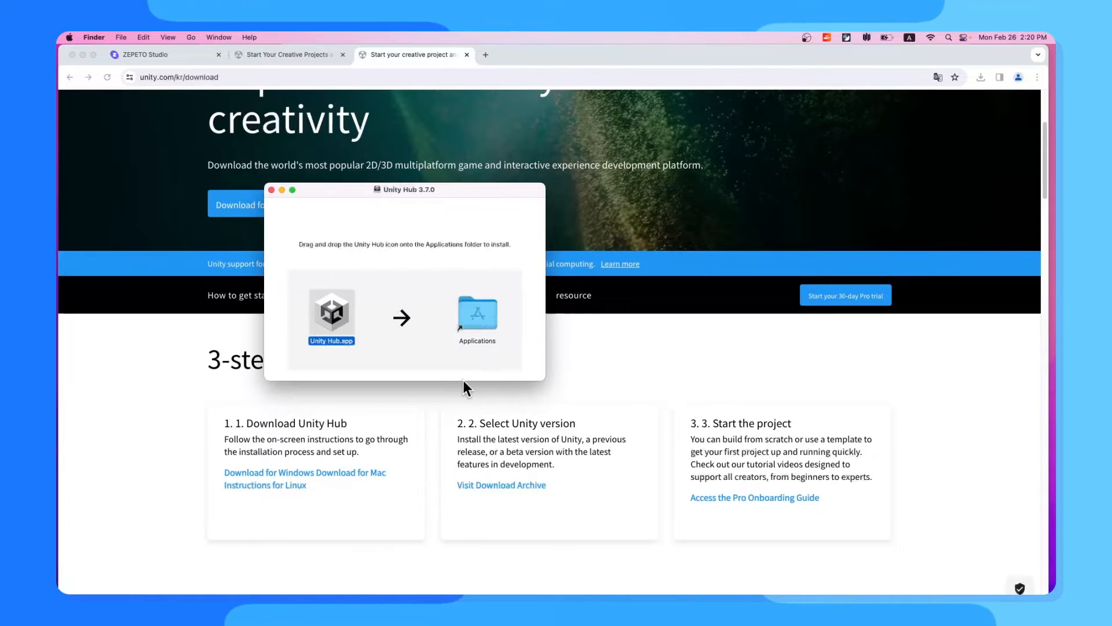
pyautogui.moveTo(1043, 447)
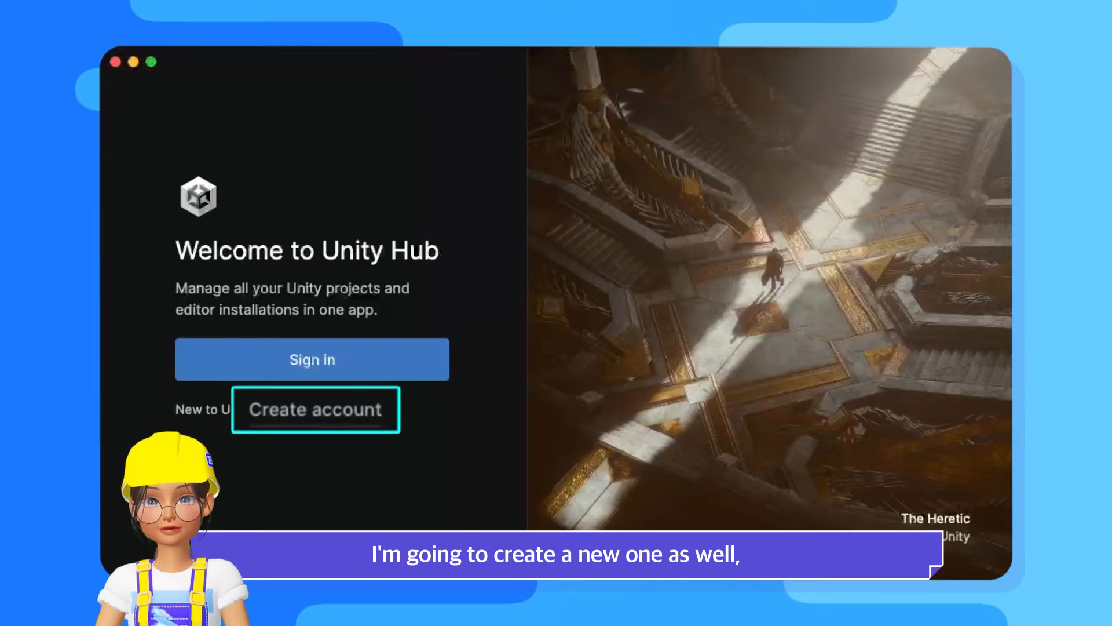
# Register a new Unity ID with email, password and names, agreeing to the Privacy Policy.
pyautogui.click(315, 409)
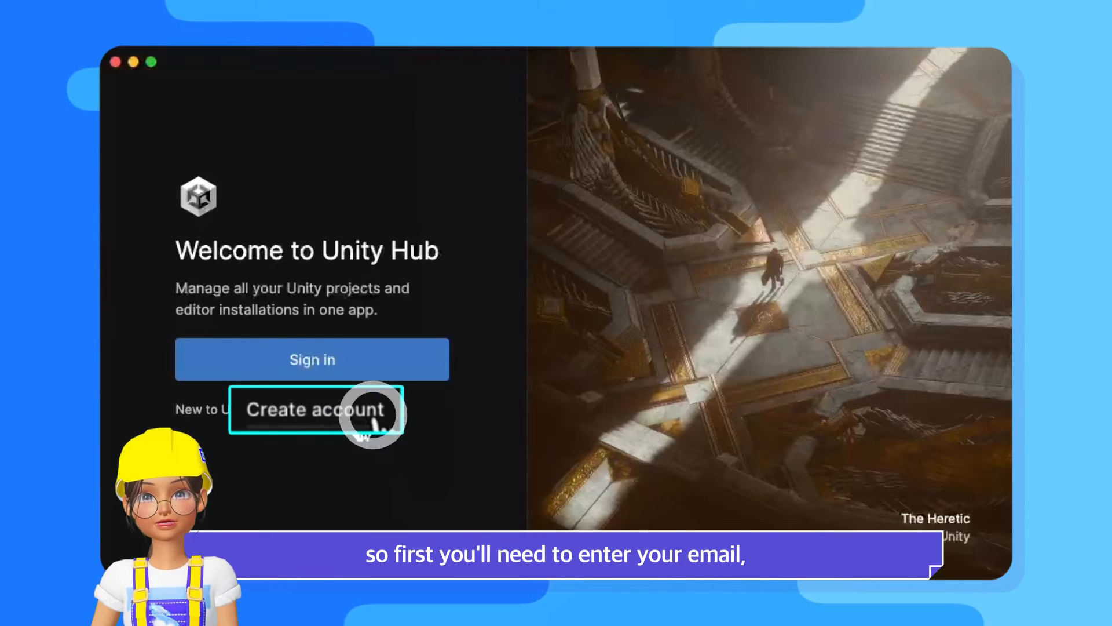
pyautogui.click(316, 409)
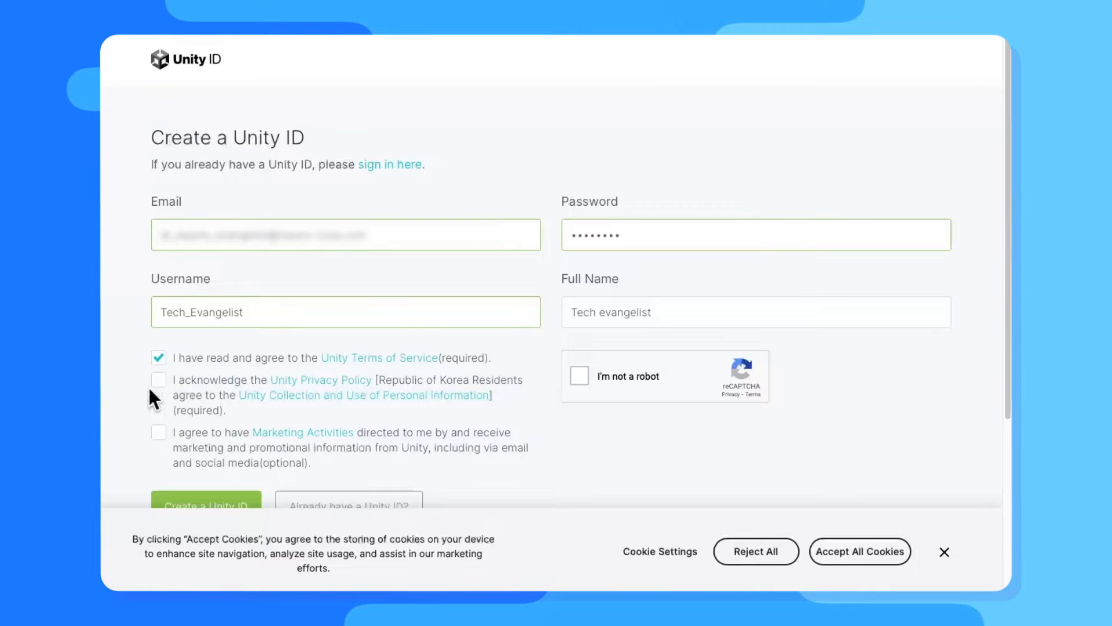
pyautogui.click(579, 375)
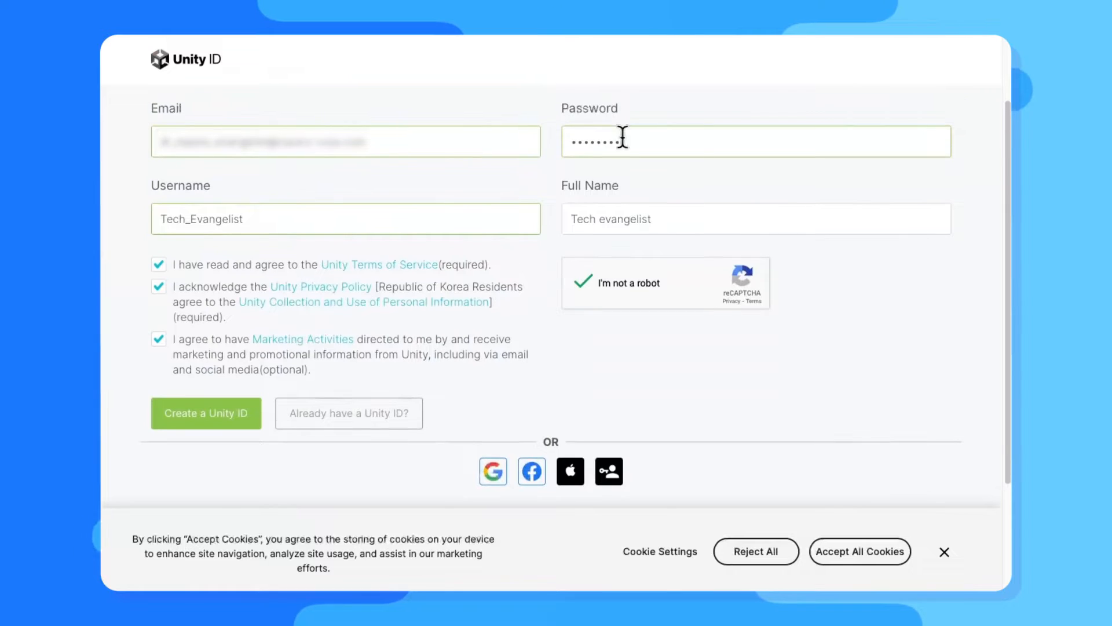
pyautogui.click(207, 413)
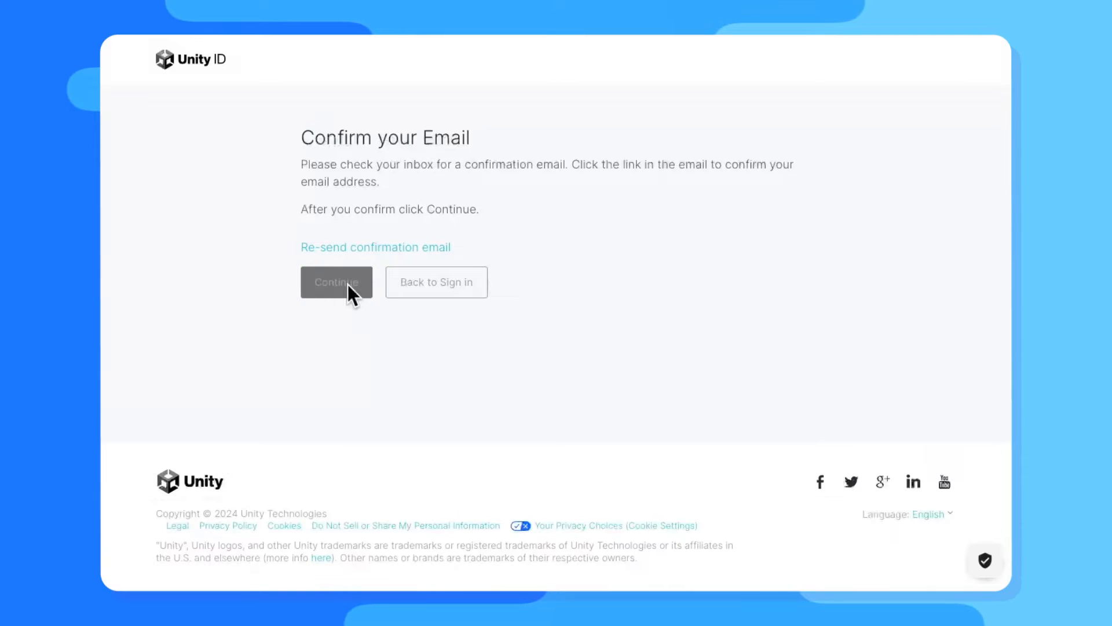
# Sign in to Unity Hub with the confirmed account and skip the suggested editor installation.
pyautogui.click(336, 282)
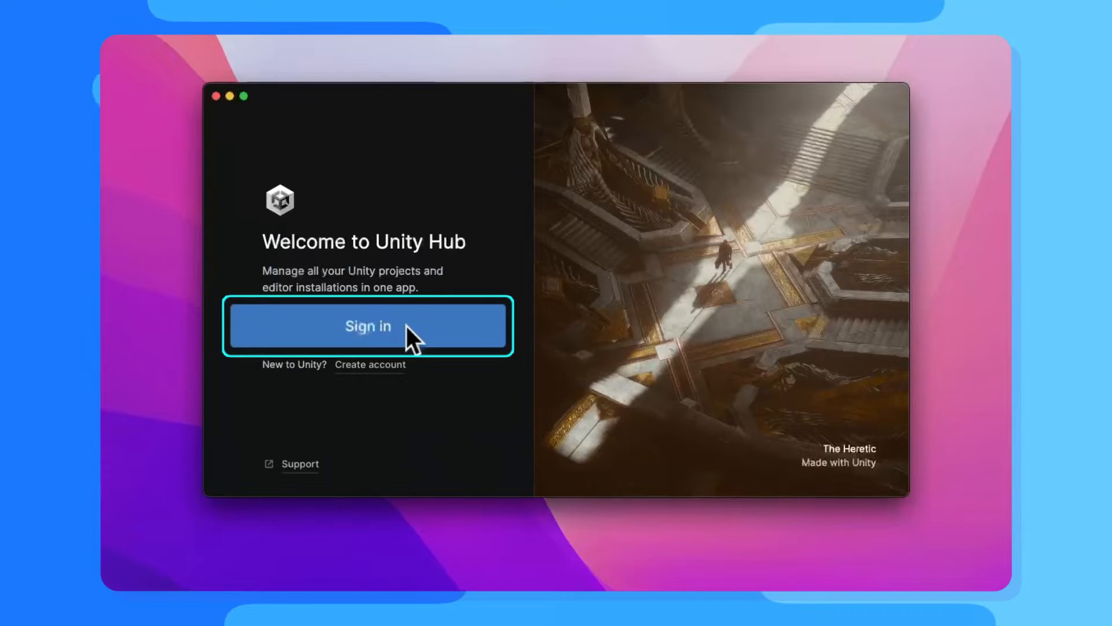
pyautogui.click(367, 325)
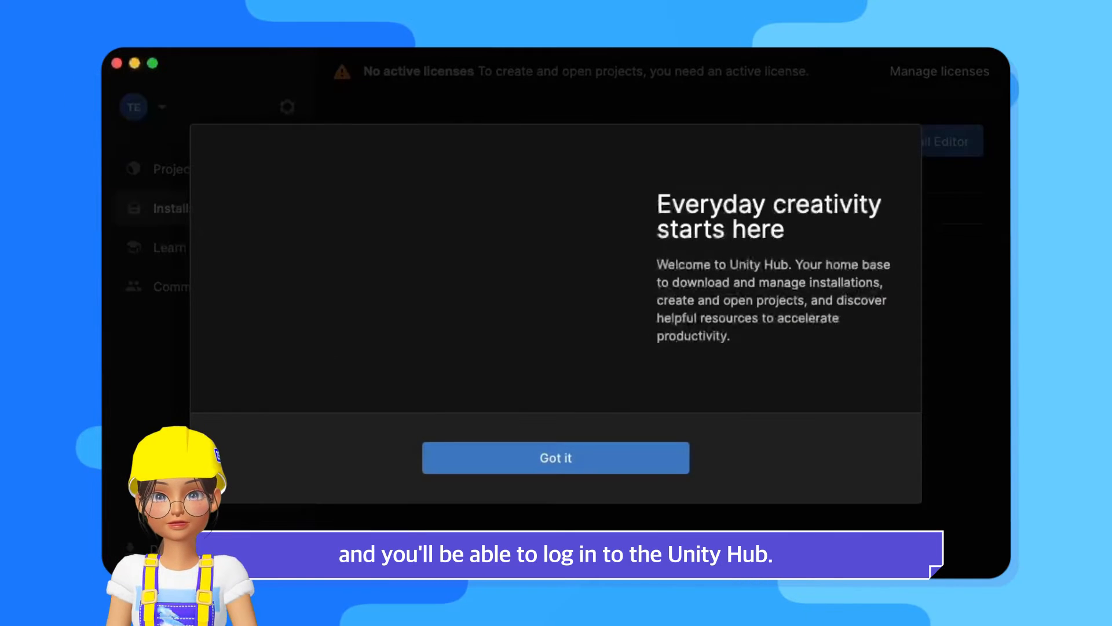
pyautogui.click(555, 458)
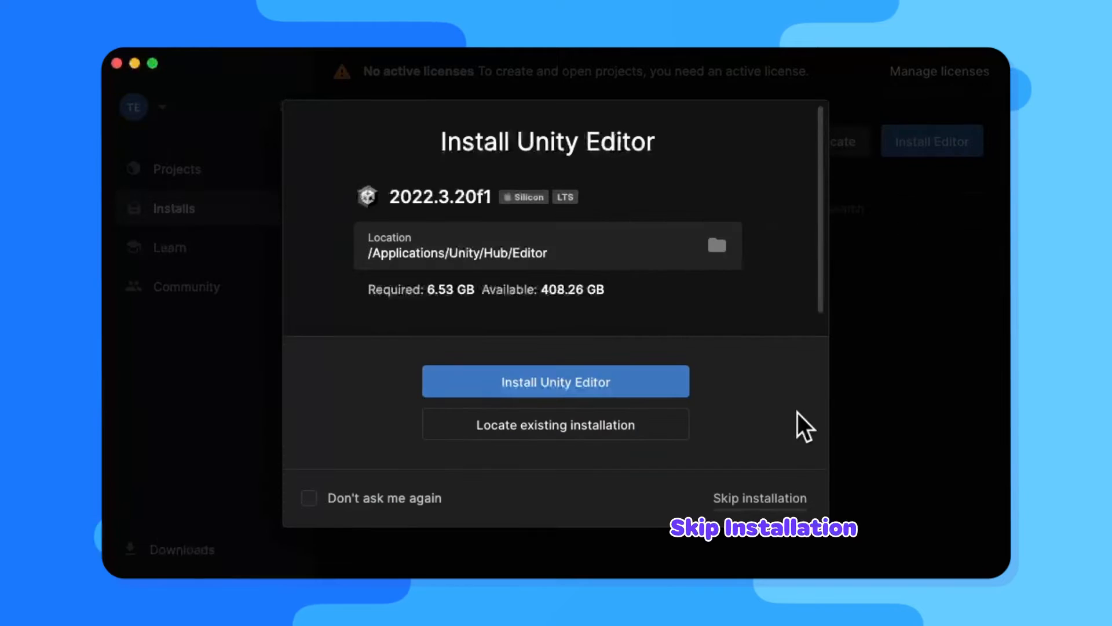
pyautogui.click(759, 497)
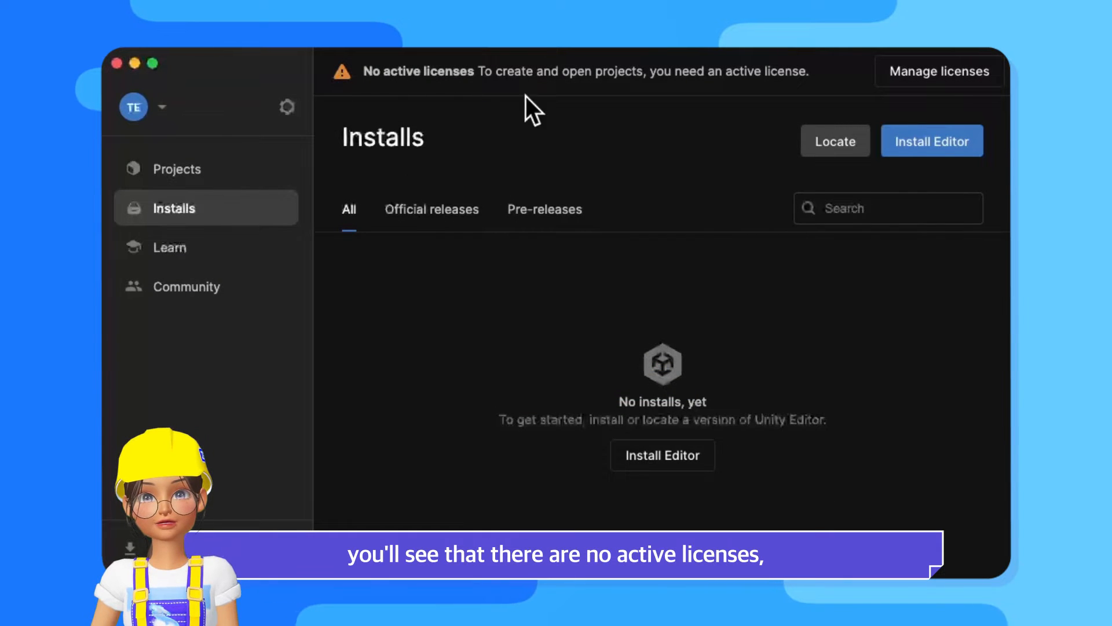
pyautogui.moveTo(969, 114)
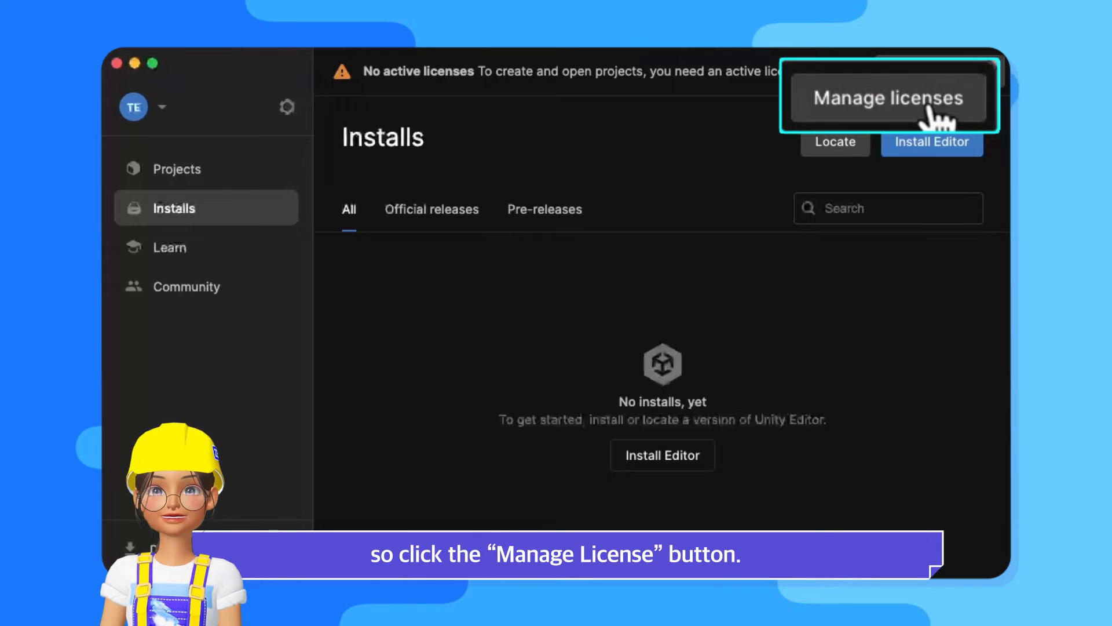
# Add a Personal edition license under Manage licenses and close Preferences.
pyautogui.click(887, 98)
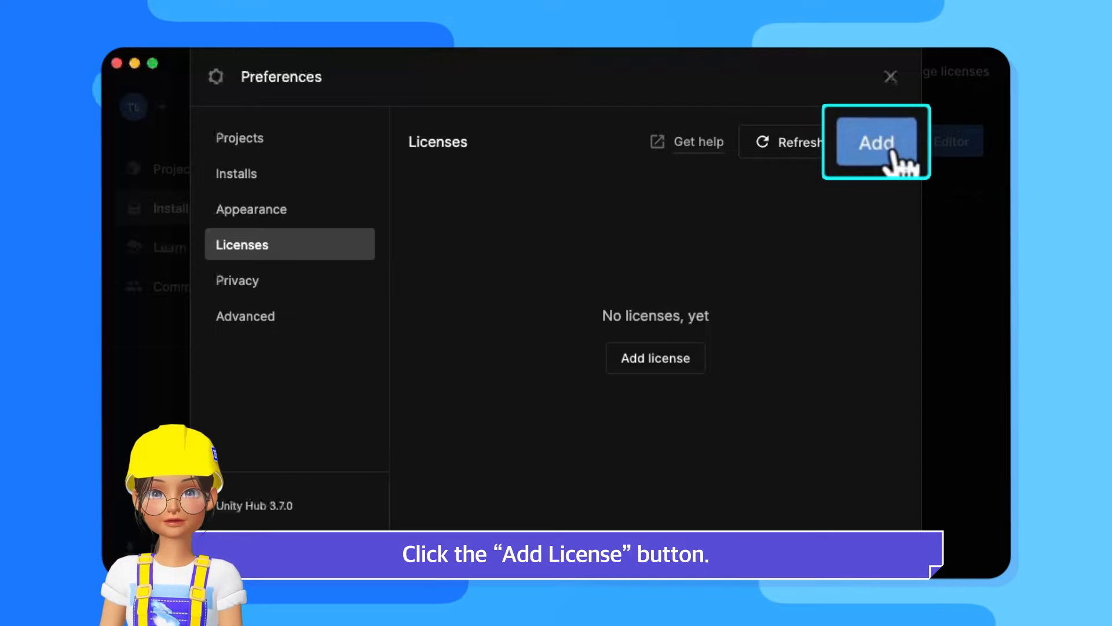
pyautogui.click(876, 141)
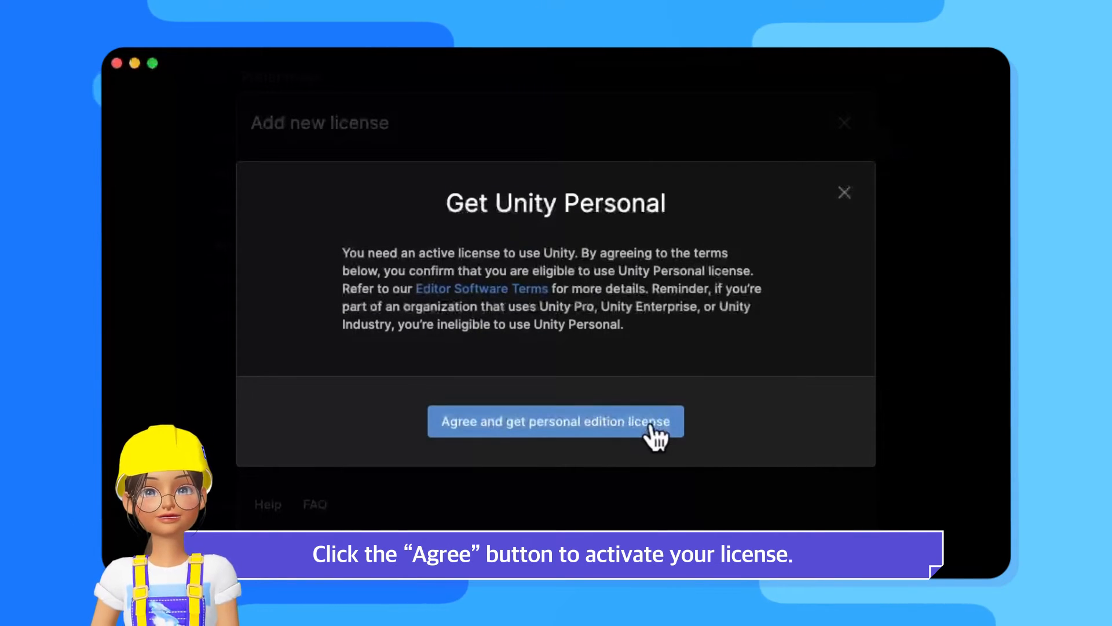
pyautogui.click(555, 421)
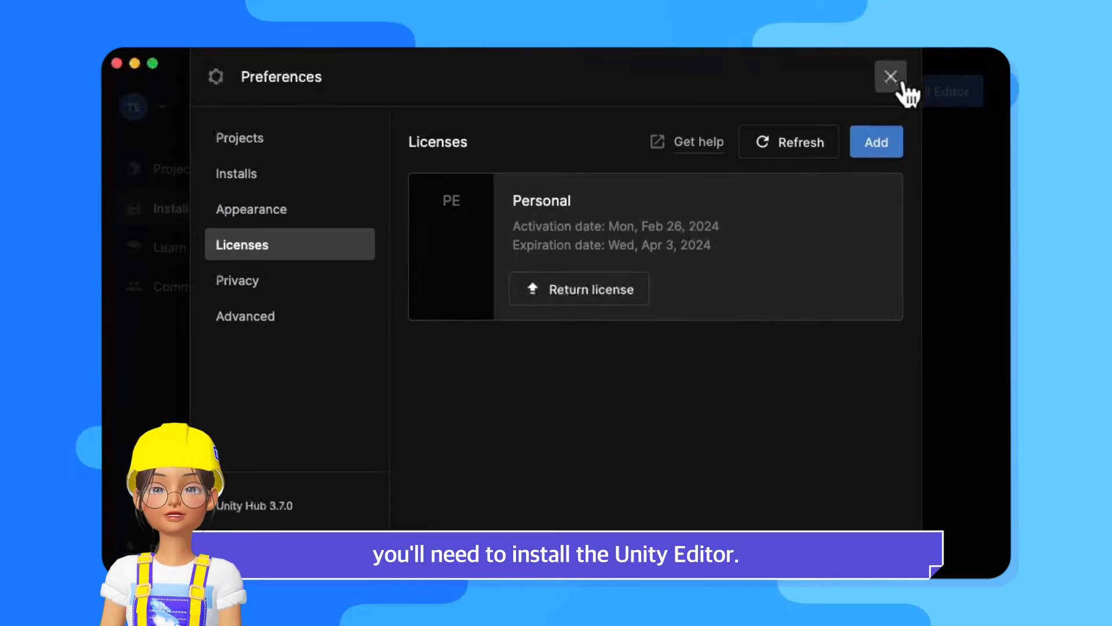
pyautogui.click(891, 76)
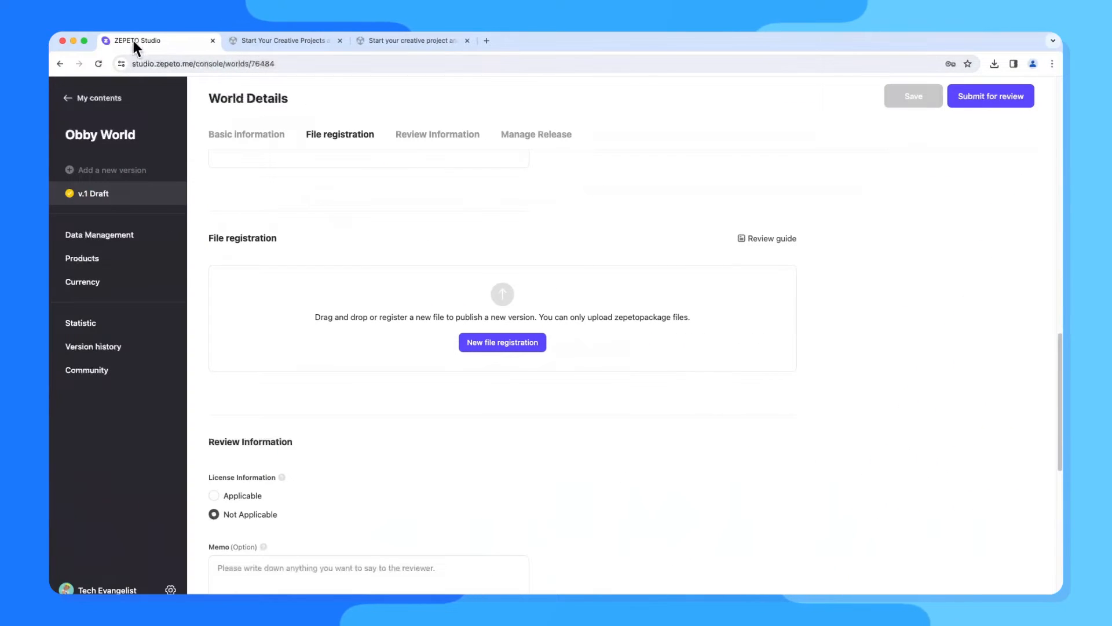
# From ZEPETO Studio's developer guide, follow the Unity 2020.3.9f1 download link to the archive.
pyautogui.click(97, 97)
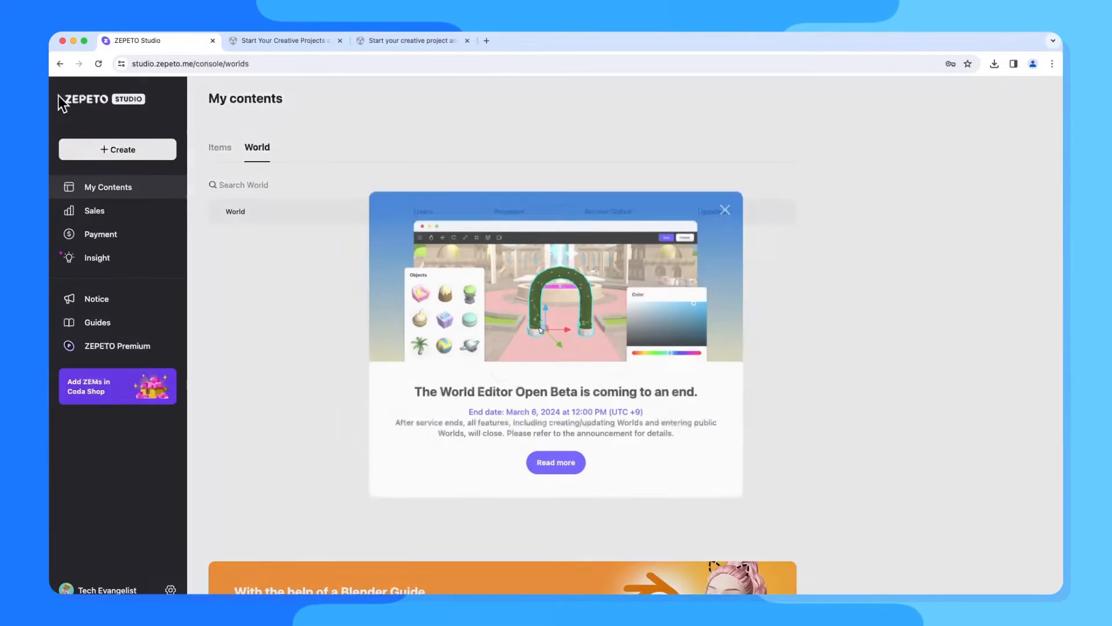
pyautogui.click(726, 210)
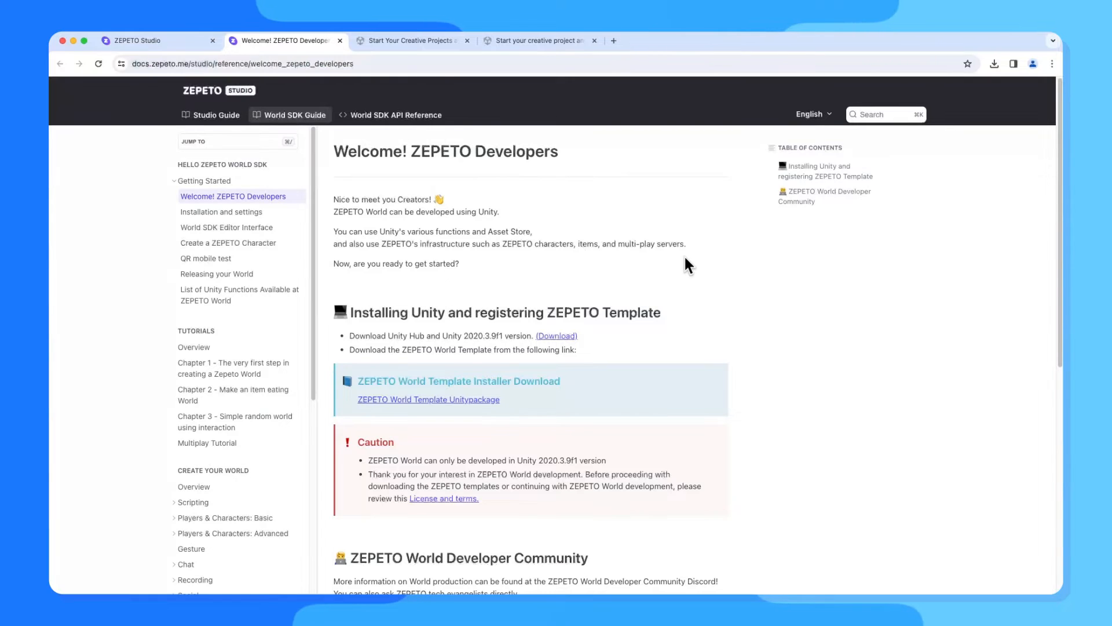
pyautogui.moveTo(485, 349)
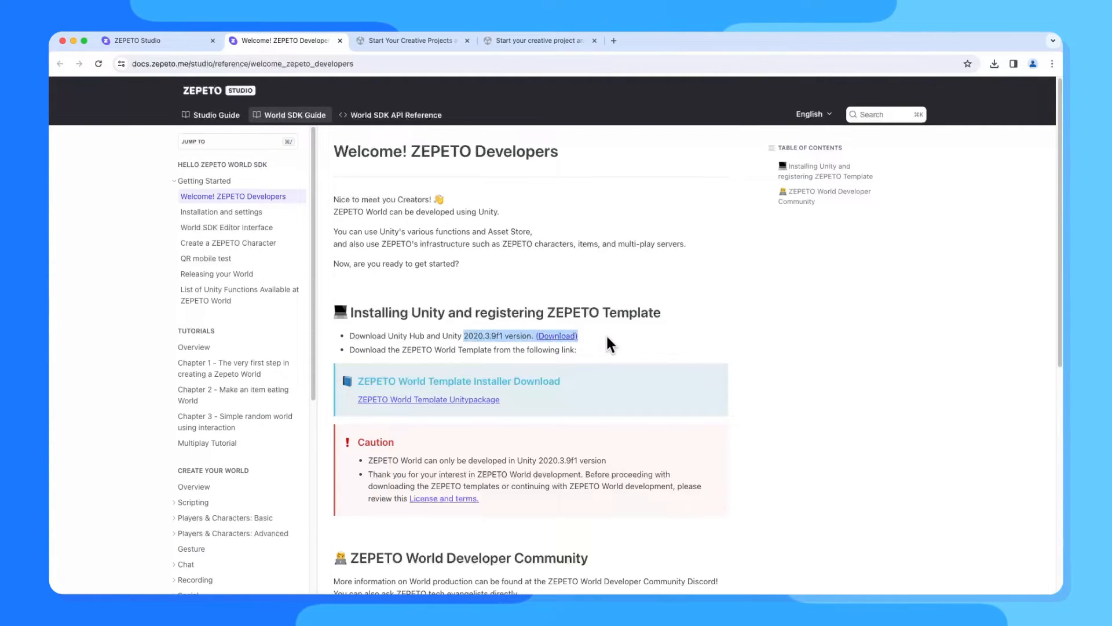
pyautogui.click(556, 336)
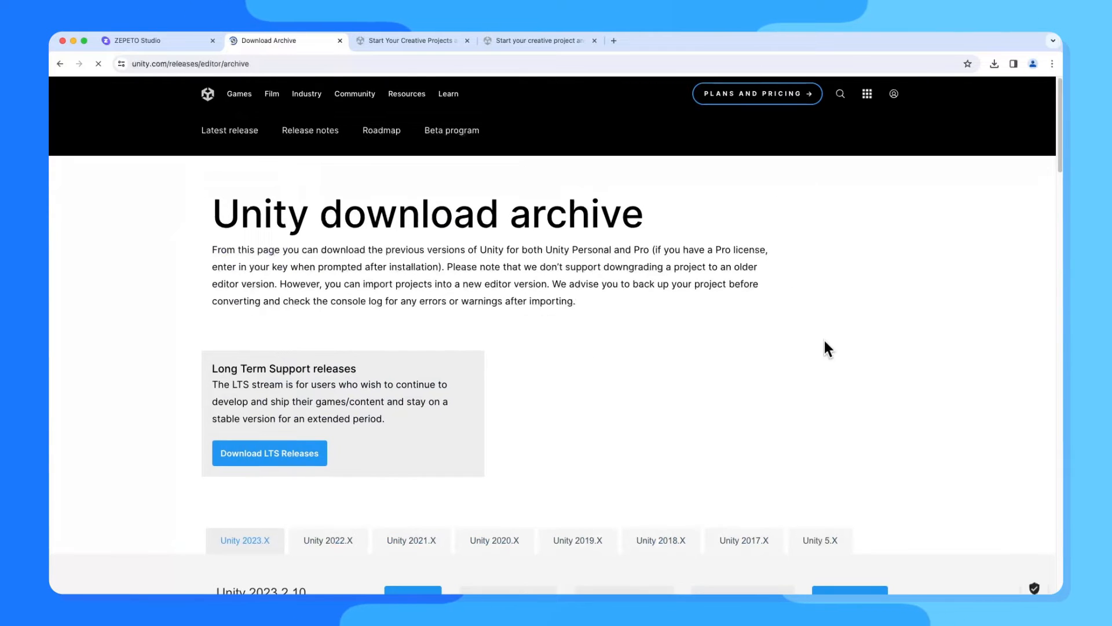
# Show the Unity 2020.X releases in the download archive and locate Unity 2020.3.9.
pyautogui.scroll(-3)
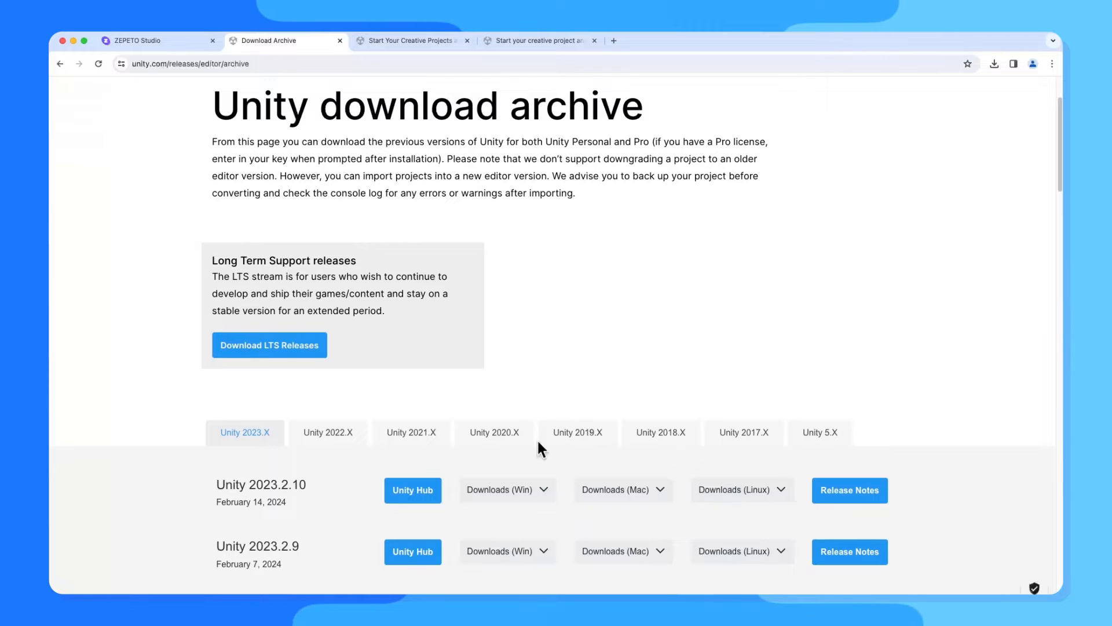
pyautogui.click(494, 433)
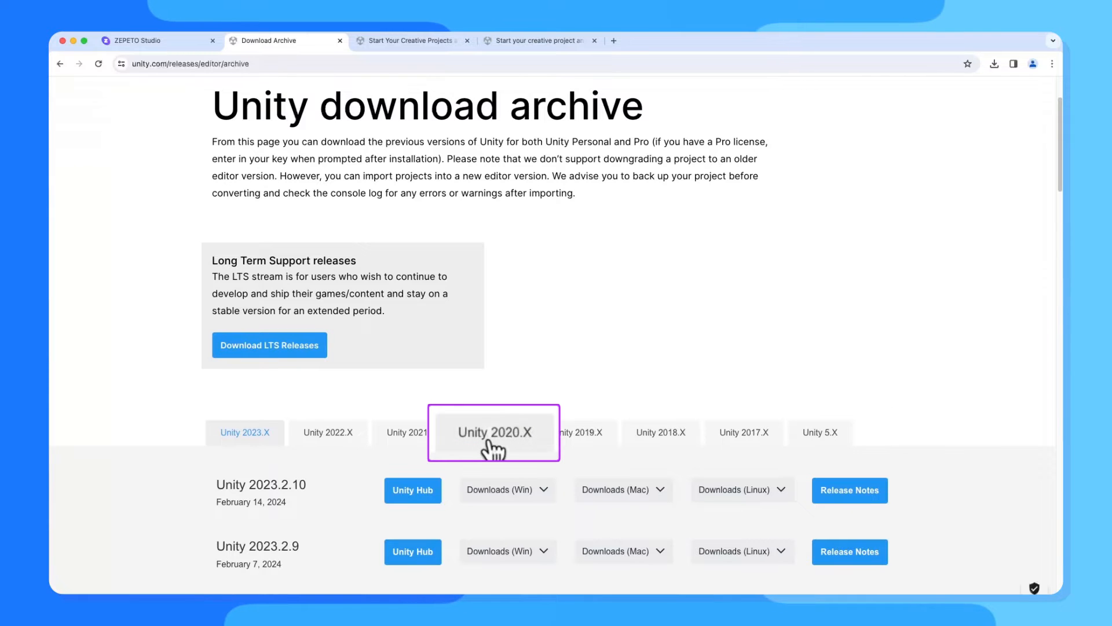
pyautogui.click(492, 433)
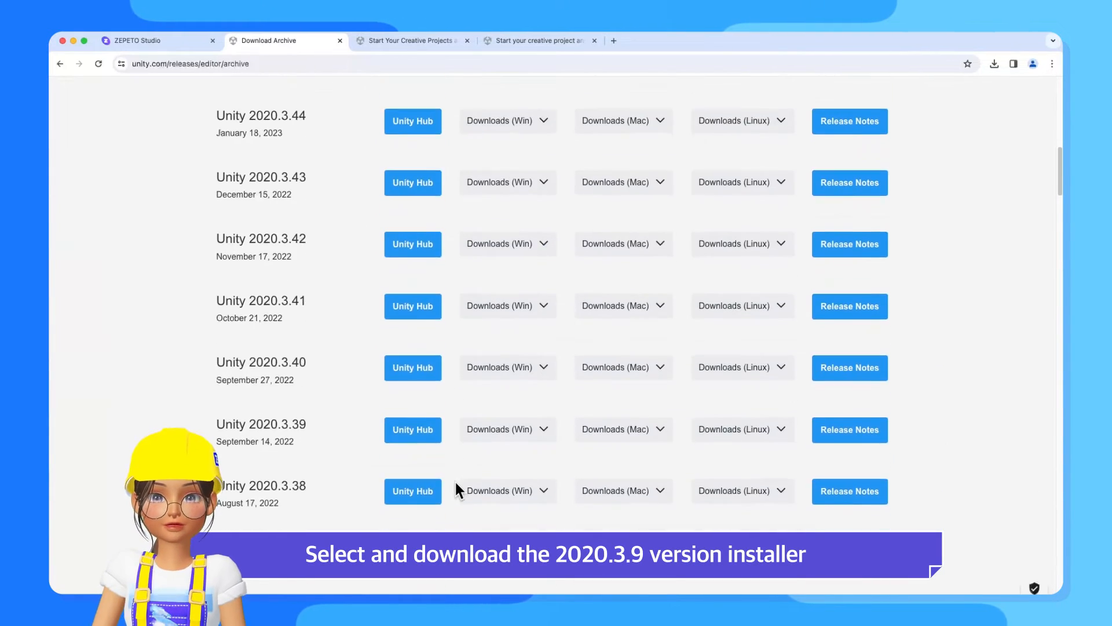
pyautogui.scroll(-3)
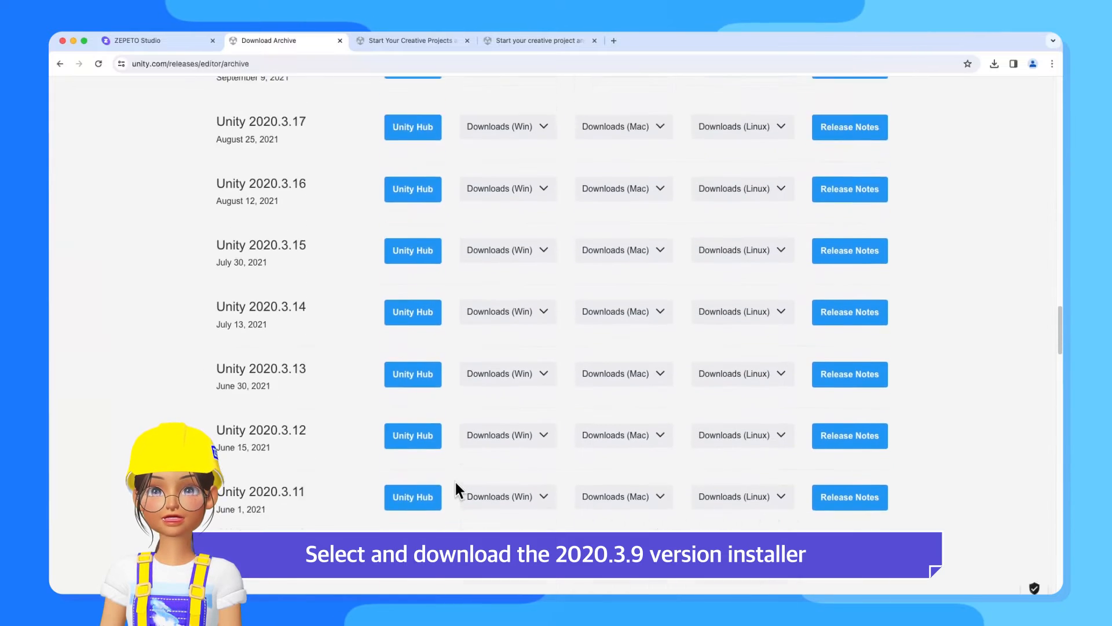
pyautogui.scroll(-3)
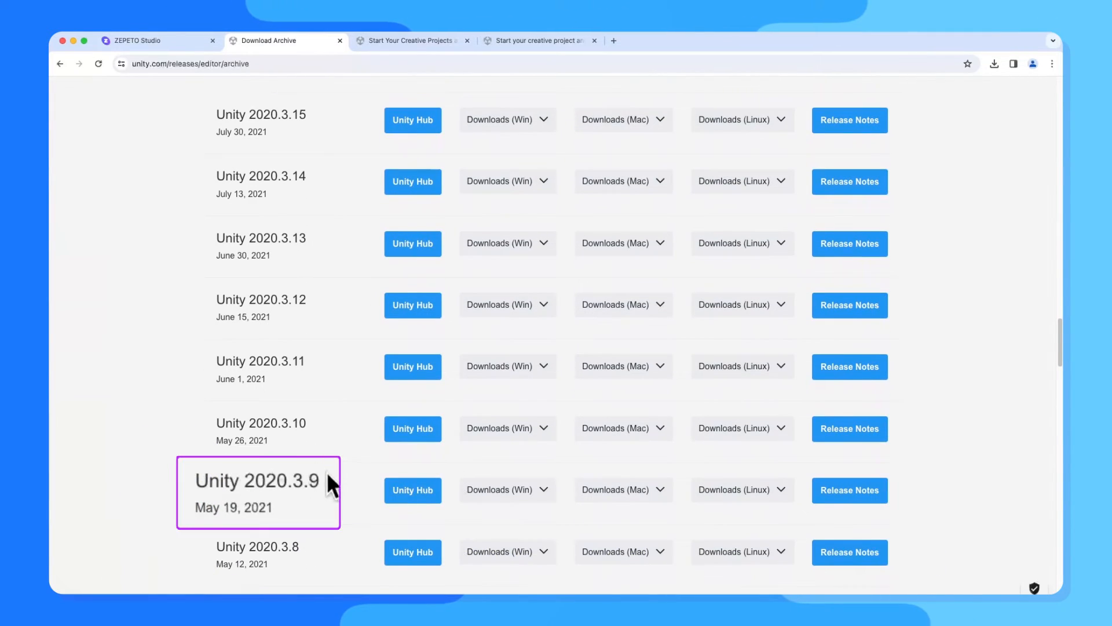
# Download the Unity 2020.3.9 Mac Unity Installer, UnityDownloadAssistant-2.dmg.
pyautogui.click(624, 488)
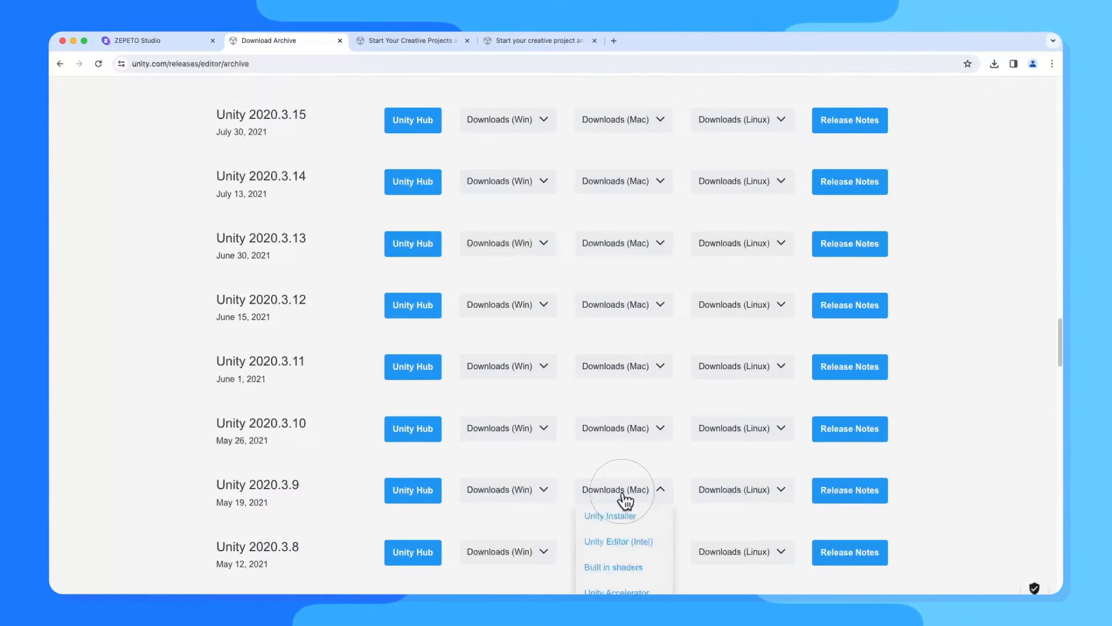
pyautogui.click(609, 515)
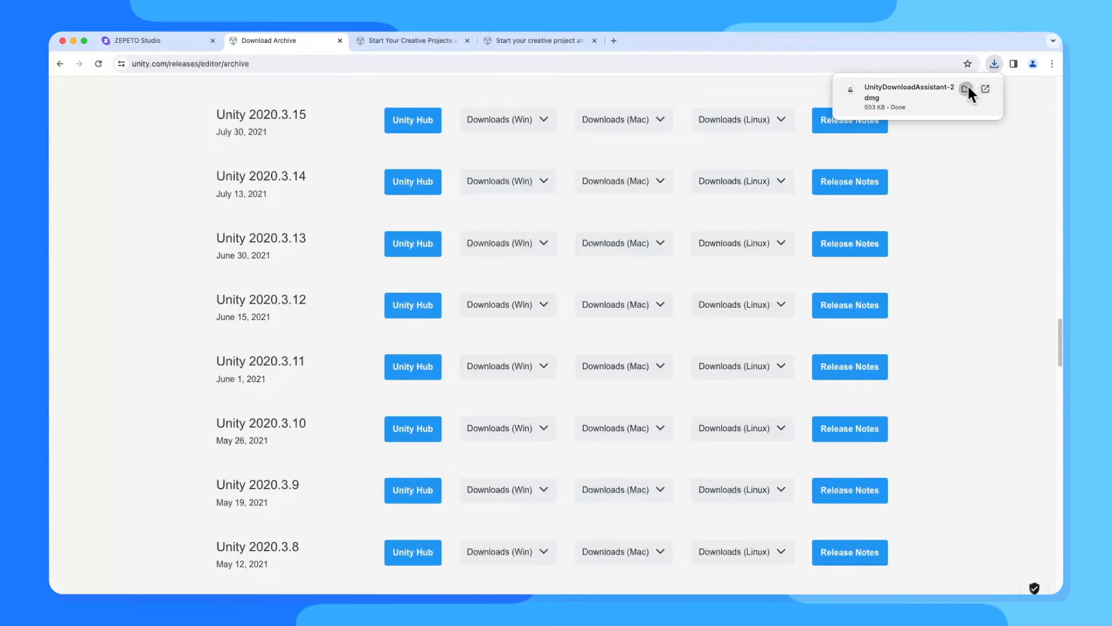
pyautogui.click(965, 89)
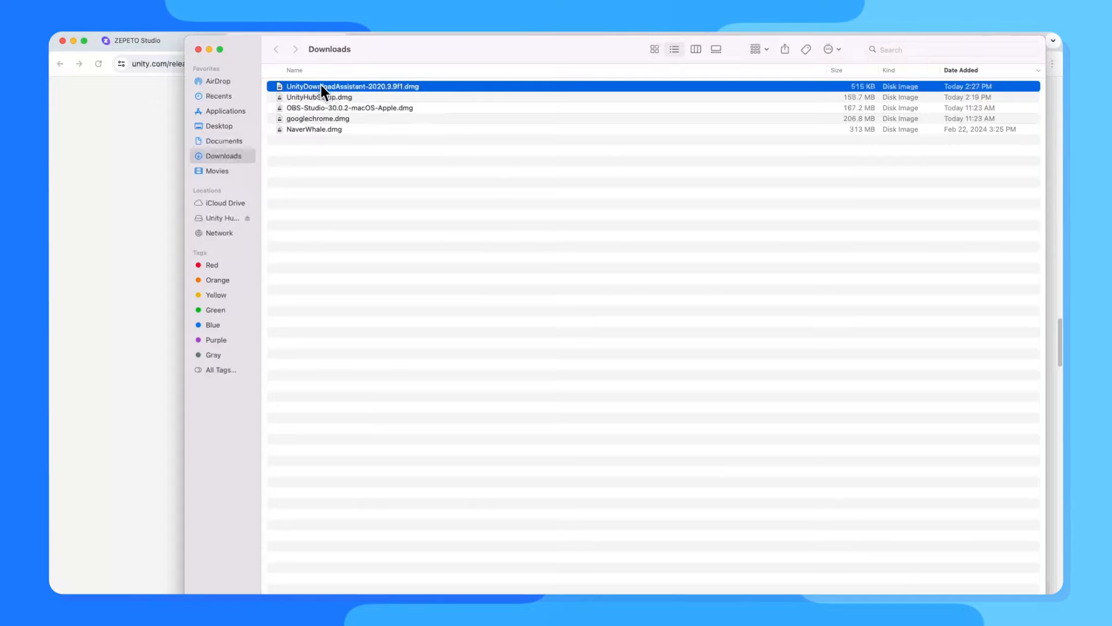
# Launch the Unity Download Assistant from the dmg and agree to the license terms.
pyautogui.doubleClick(352, 86)
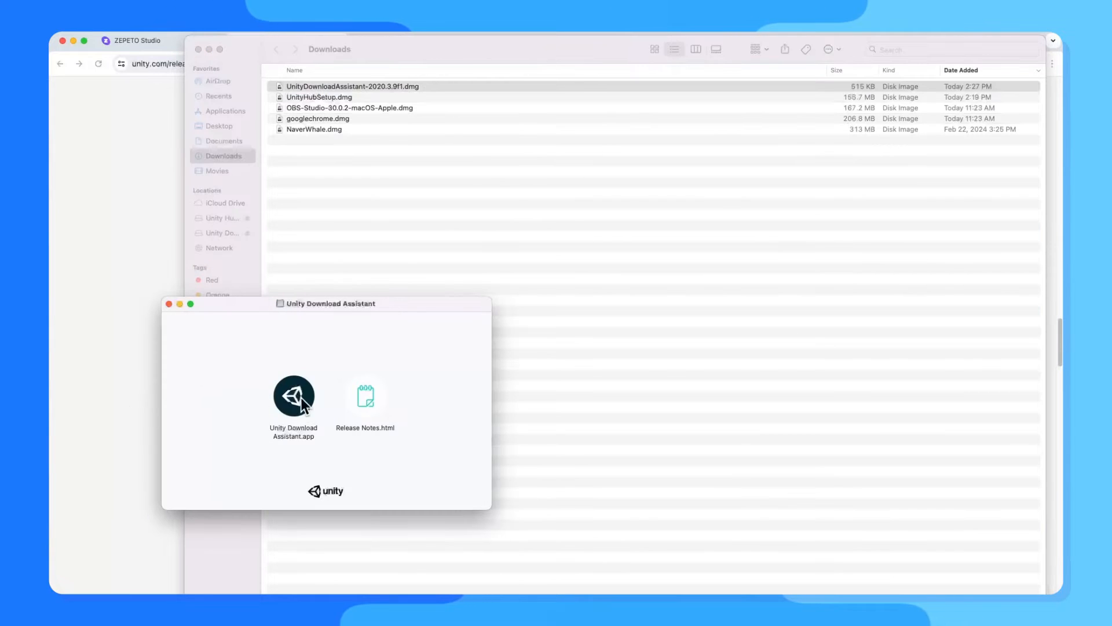
pyautogui.doubleClick(293, 395)
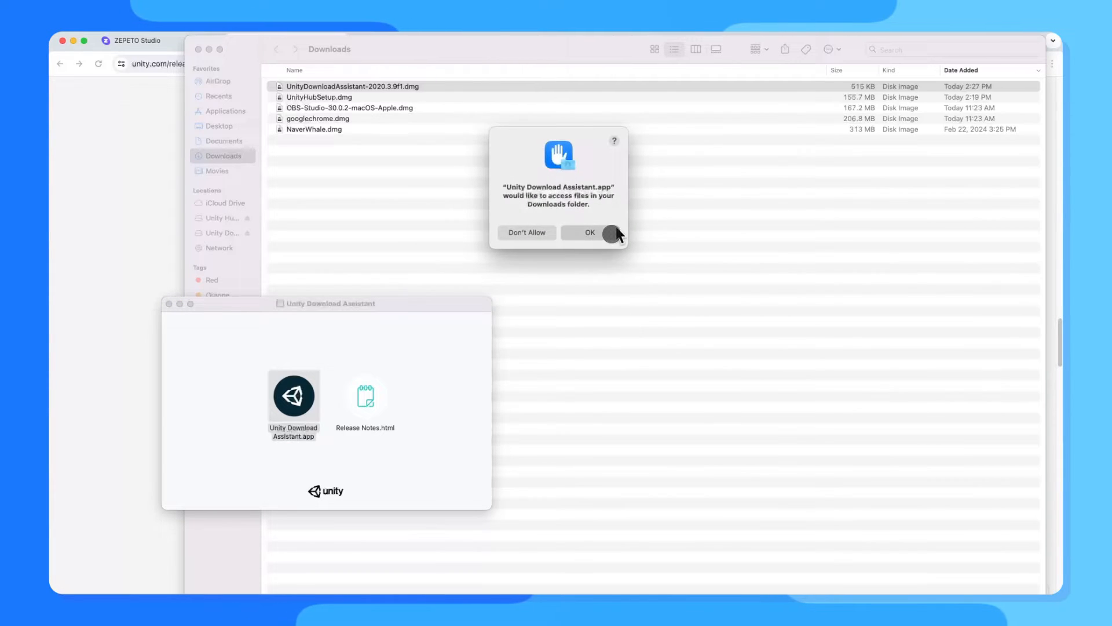
pyautogui.click(590, 232)
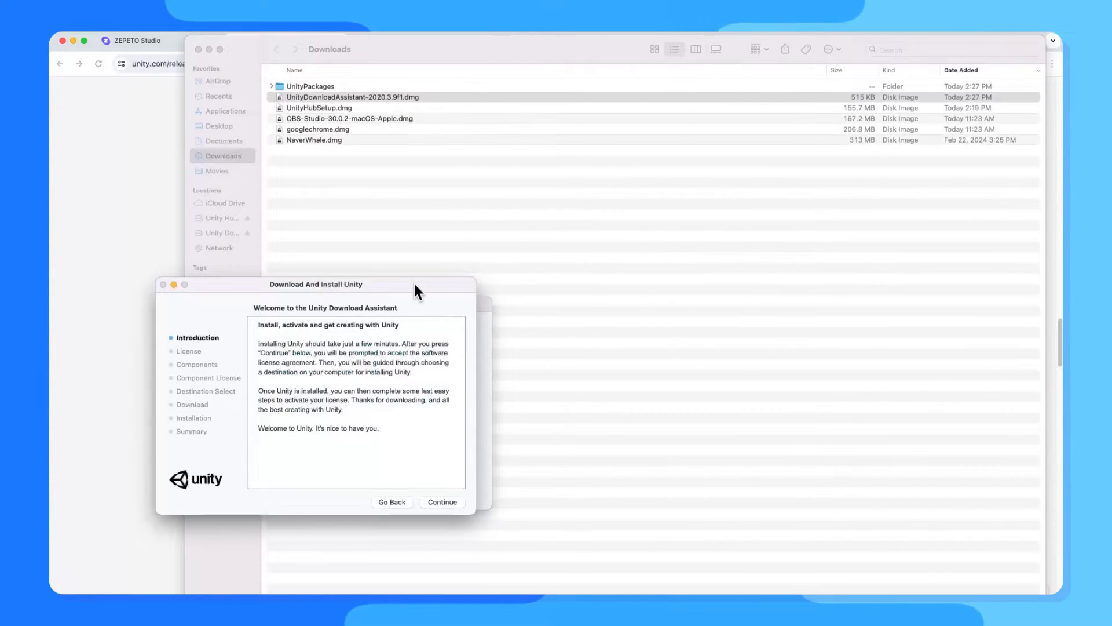
pyautogui.click(441, 501)
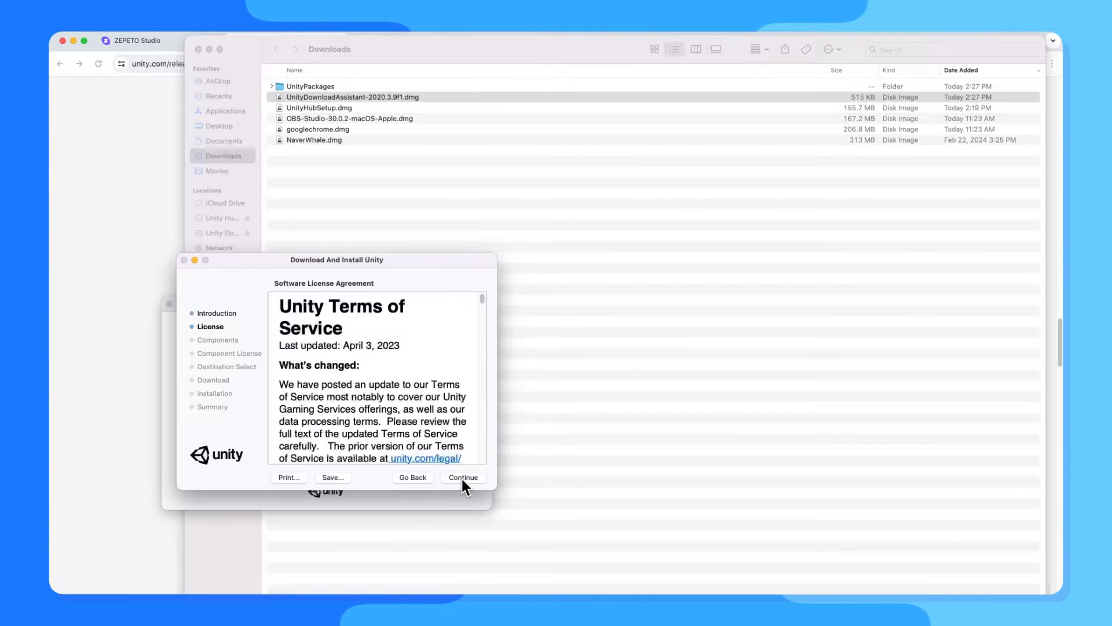
pyautogui.click(463, 477)
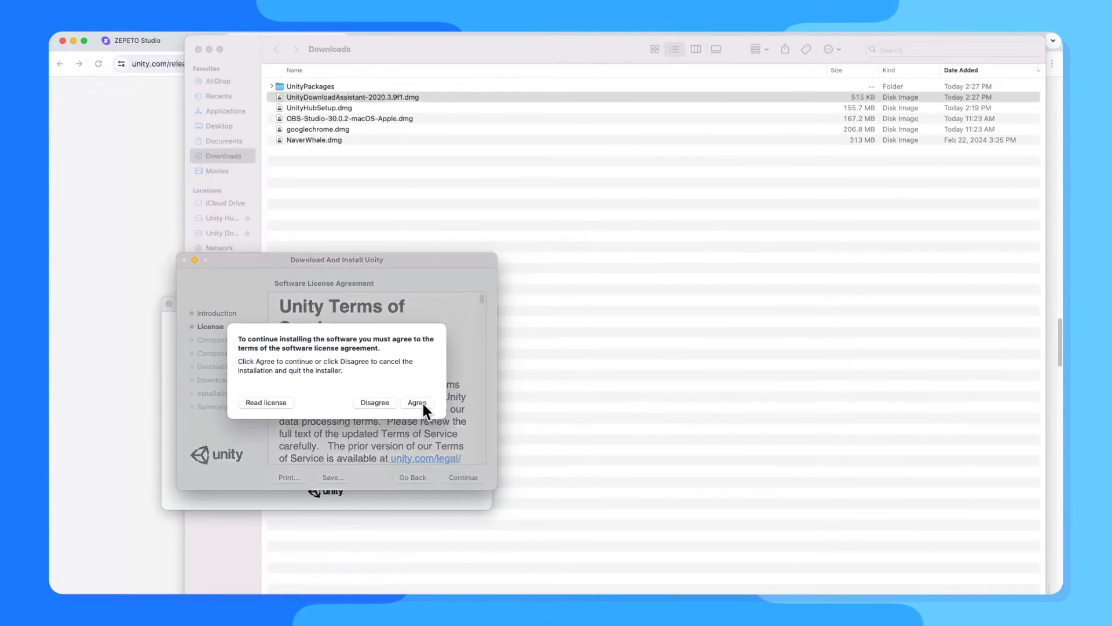
pyautogui.click(417, 402)
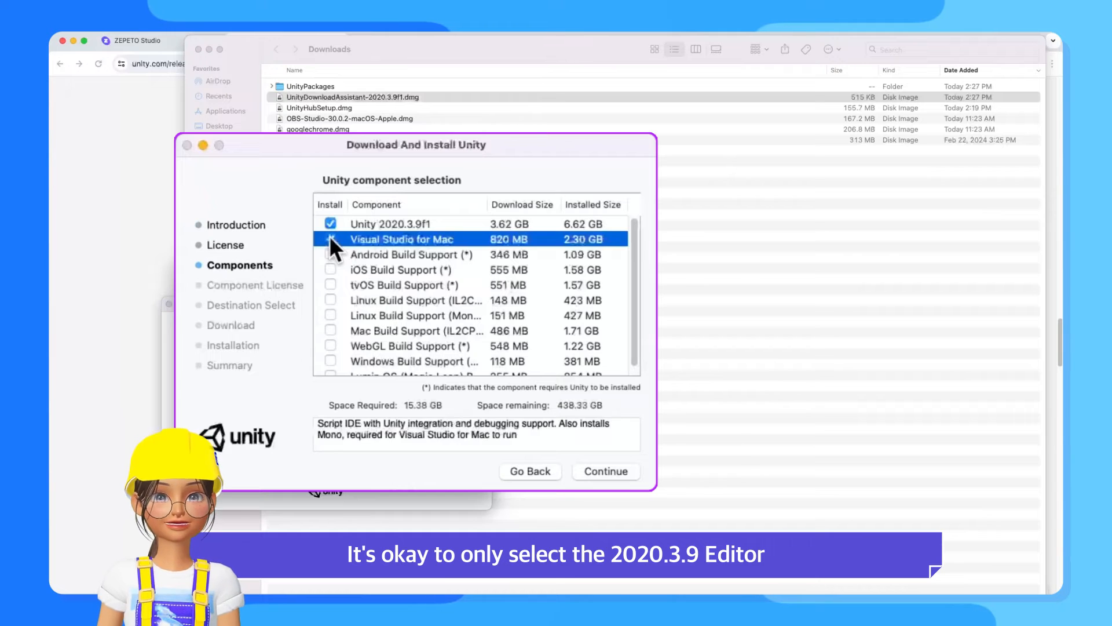
# Install only the Unity 2020.3.9f1 editor, without Visual Studio for Mac, onto Macintosh HD.
pyautogui.click(330, 238)
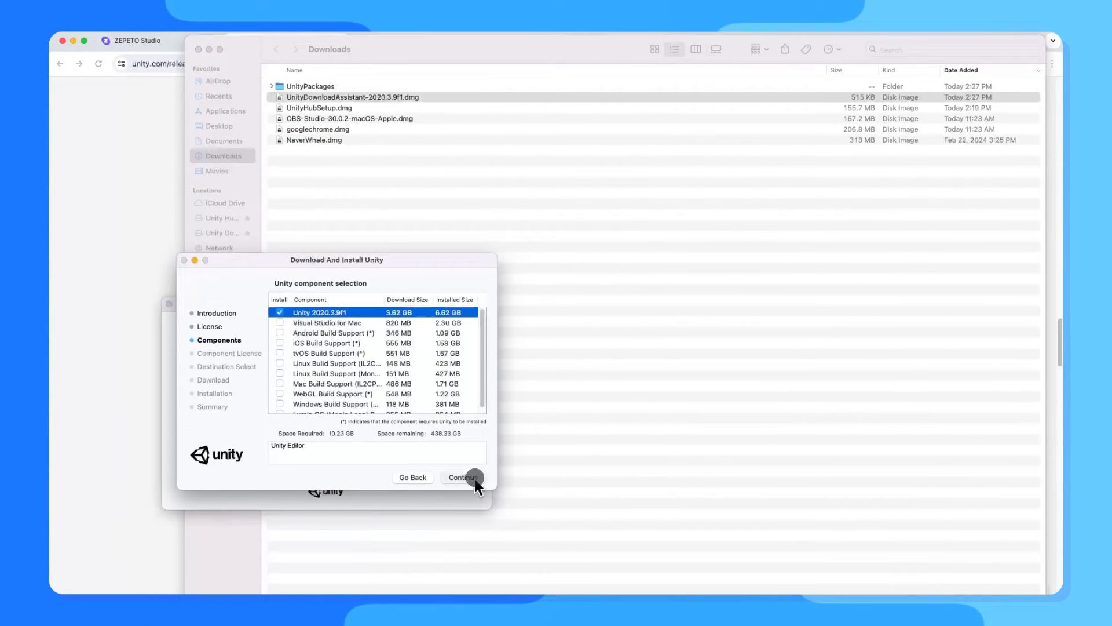
pyautogui.click(462, 476)
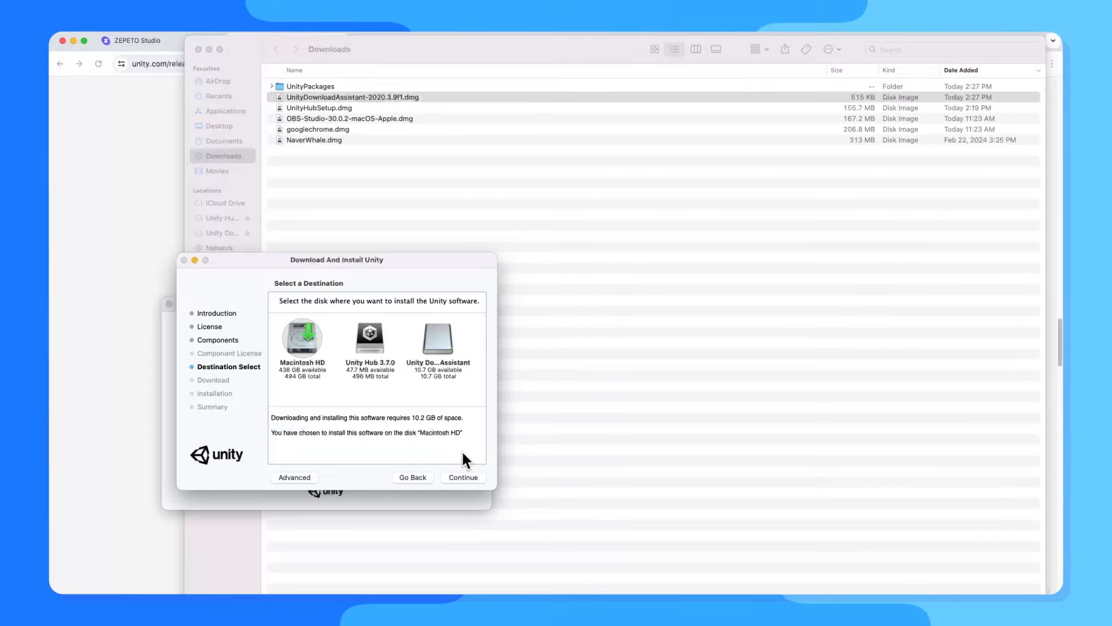
pyautogui.click(463, 476)
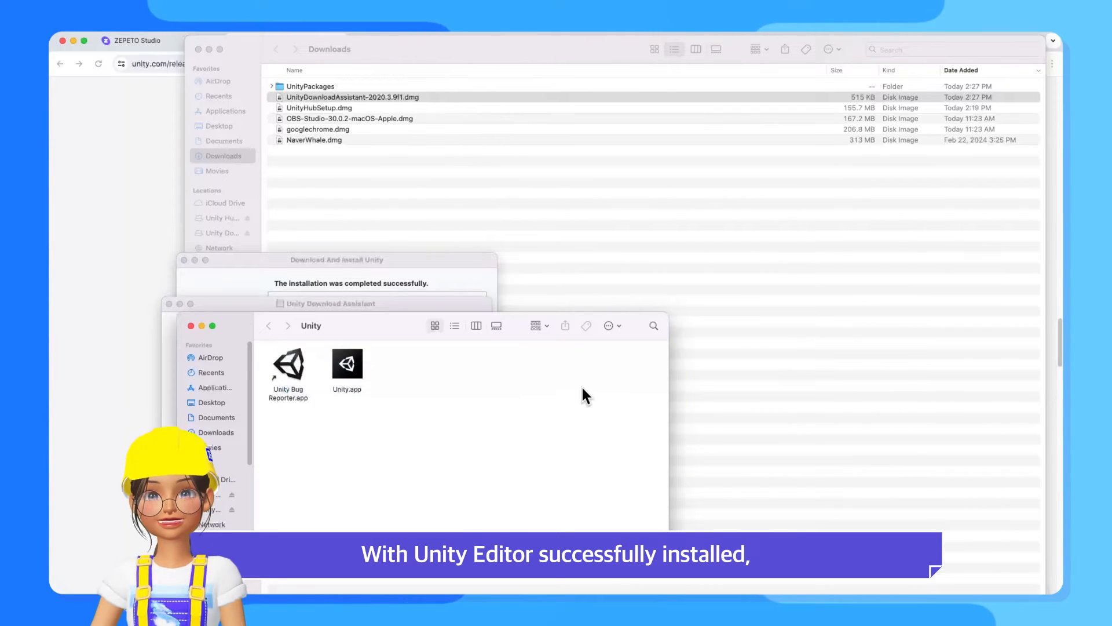
# Start a new project in Unity Hub with editor version 2020.3.9f1.
pyautogui.click(182, 210)
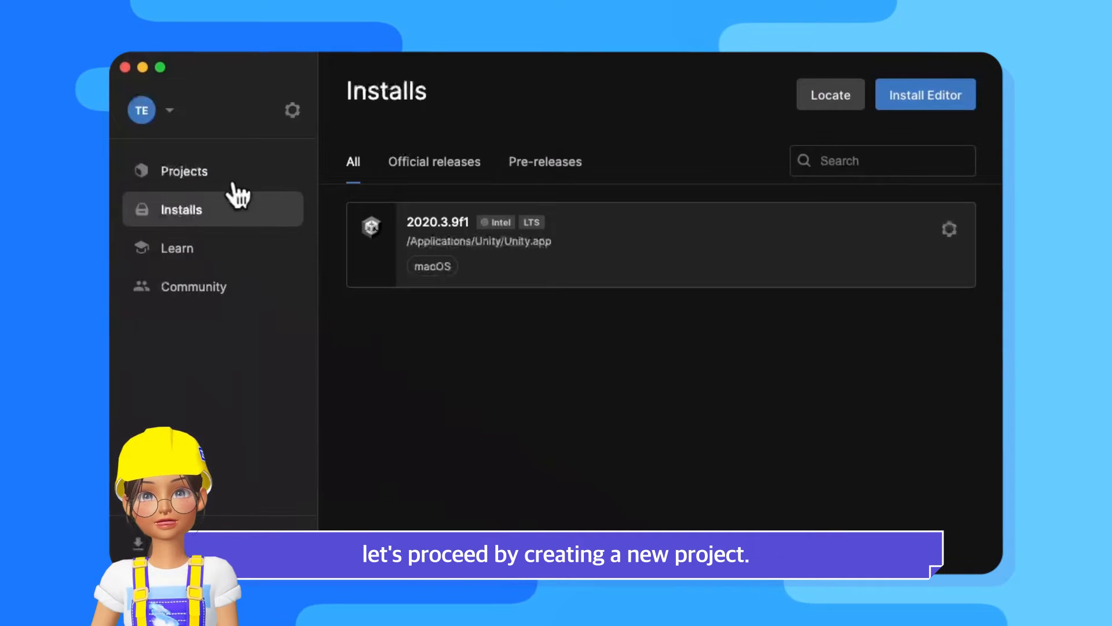
pyautogui.click(185, 171)
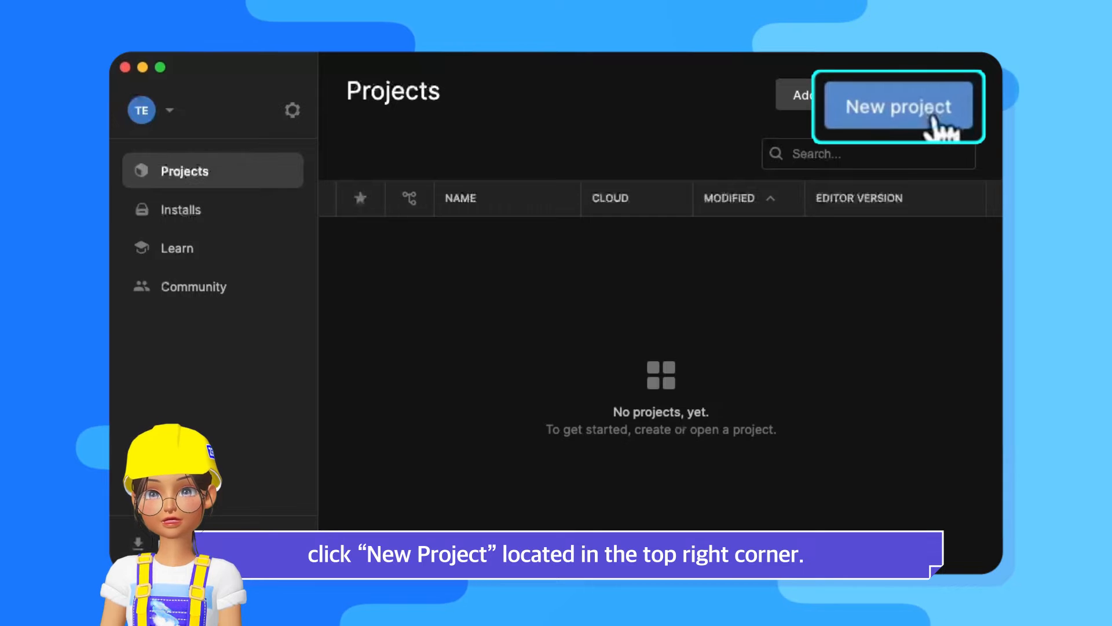
pyautogui.click(898, 106)
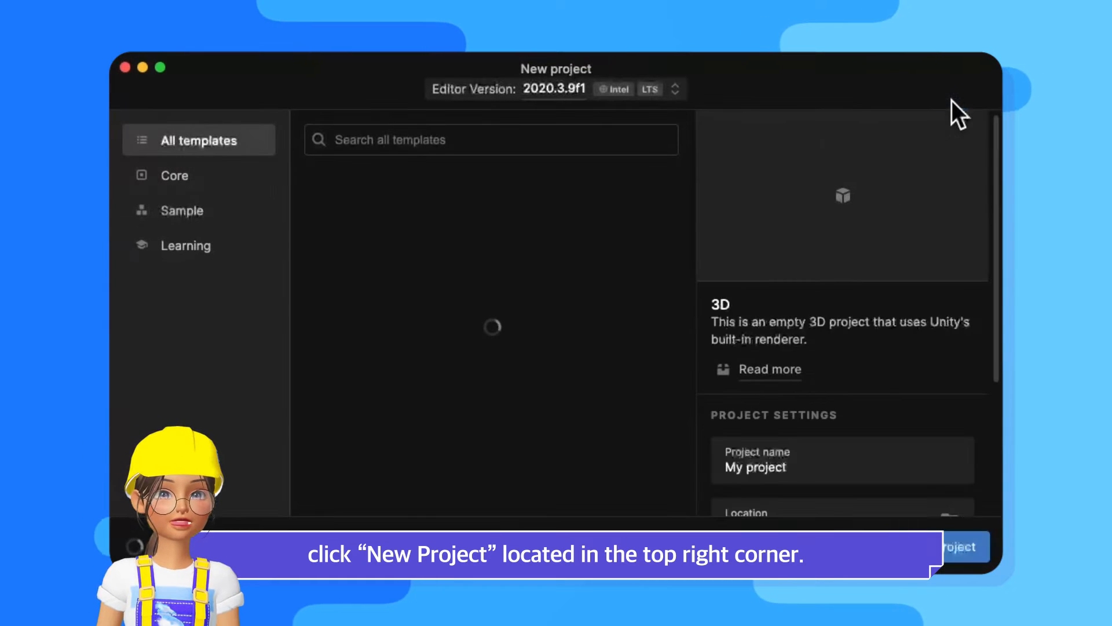
pyautogui.click(186, 245)
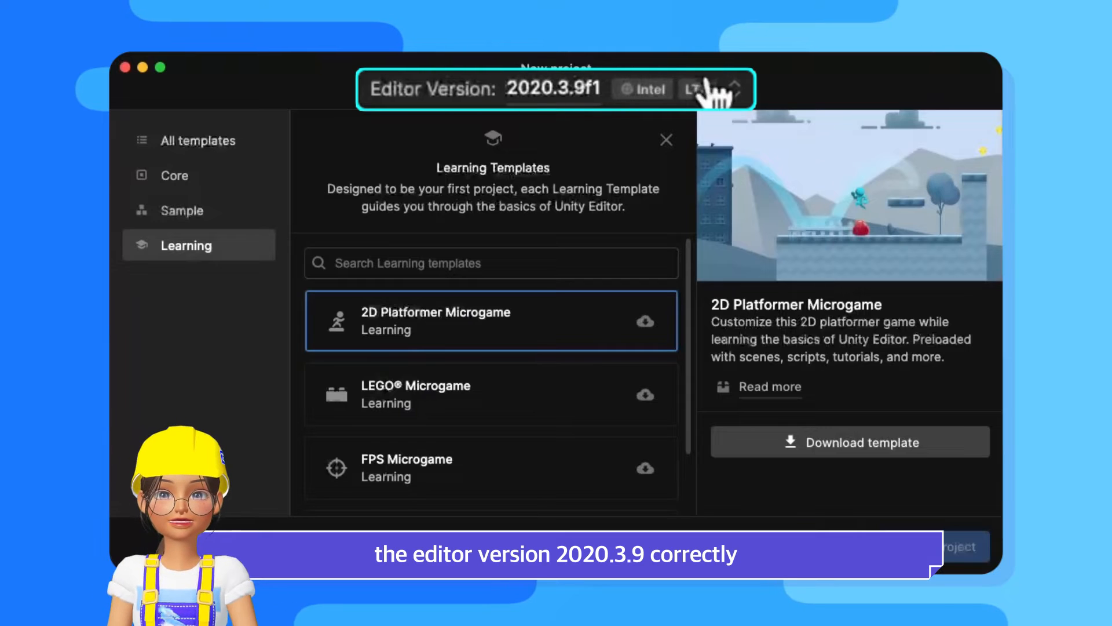
pyautogui.moveTo(684, 302)
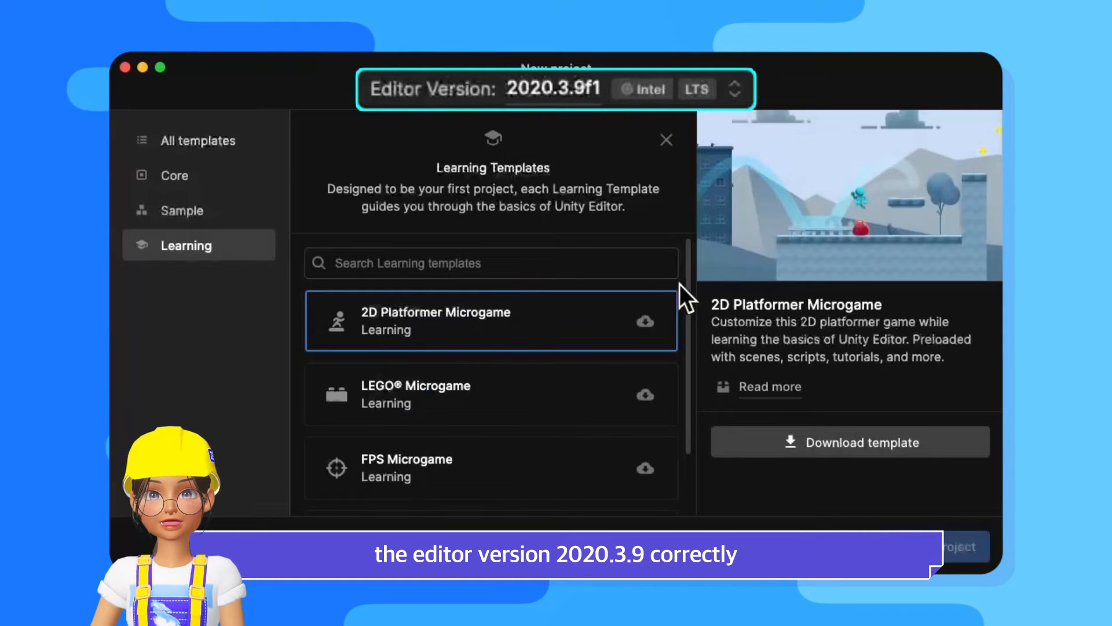
# Create the project from the 3D Core template under All templates.
pyautogui.click(198, 140)
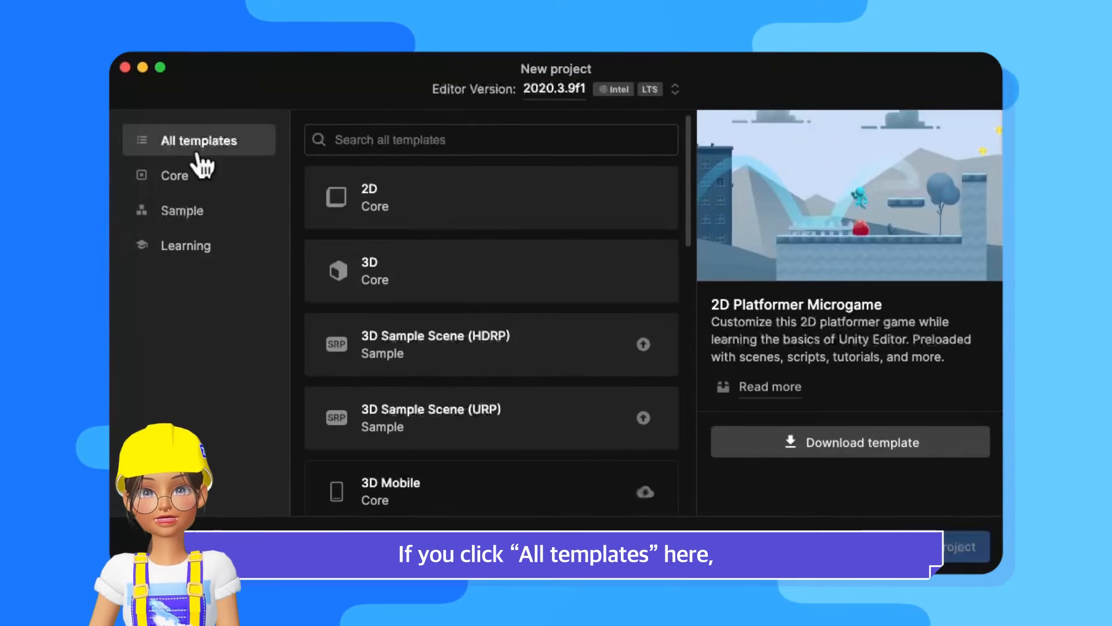
pyautogui.scroll(-3)
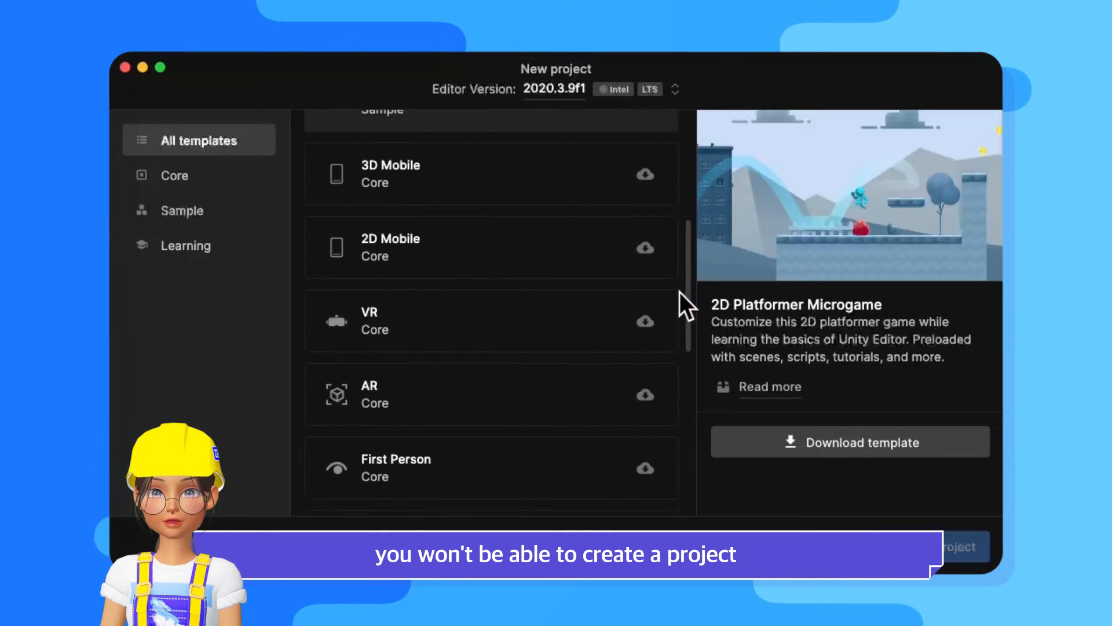
pyautogui.scroll(-3)
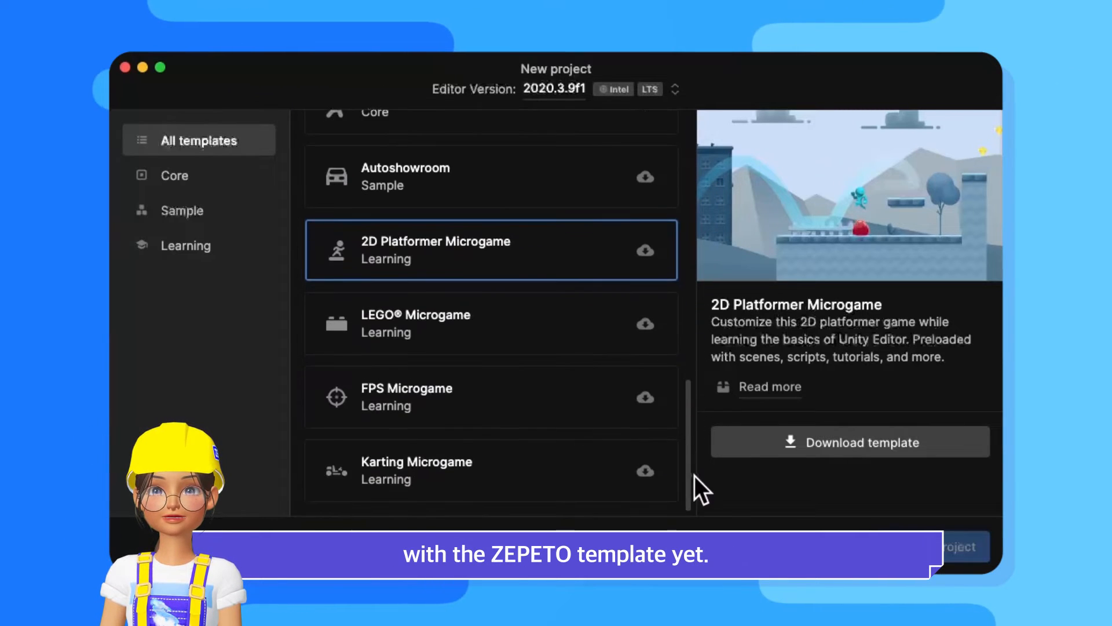
pyautogui.scroll(3)
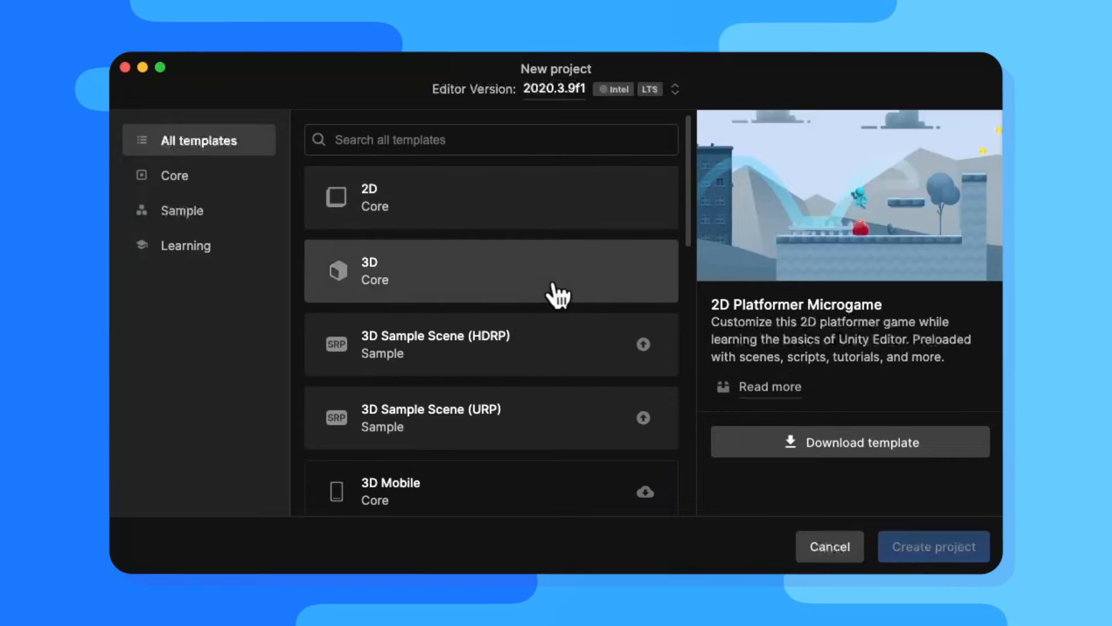
pyautogui.click(489, 271)
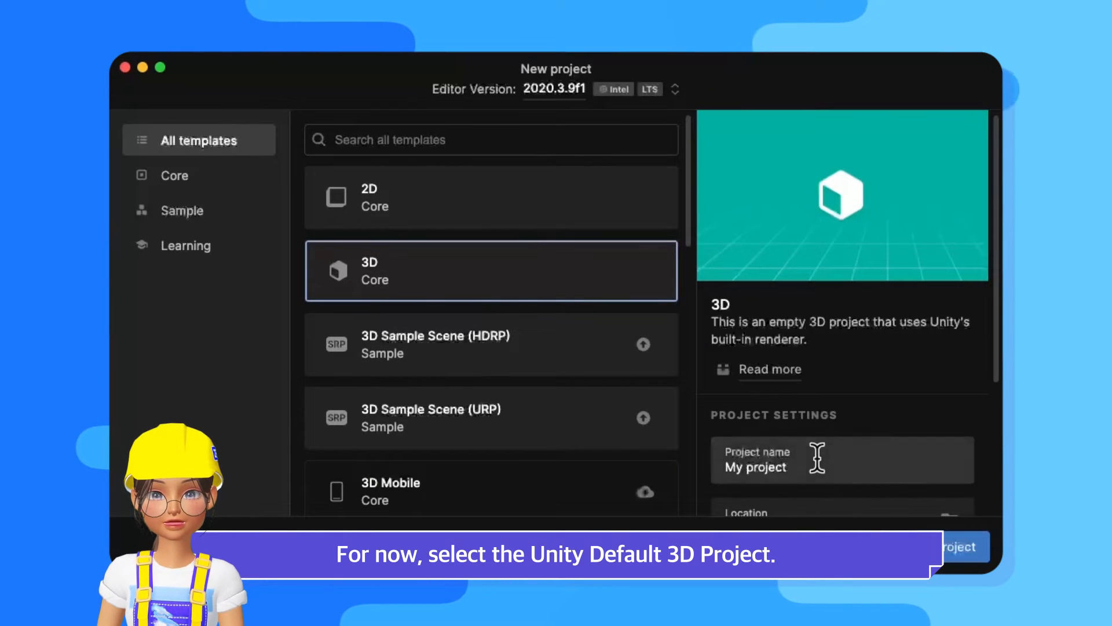
pyautogui.click(962, 547)
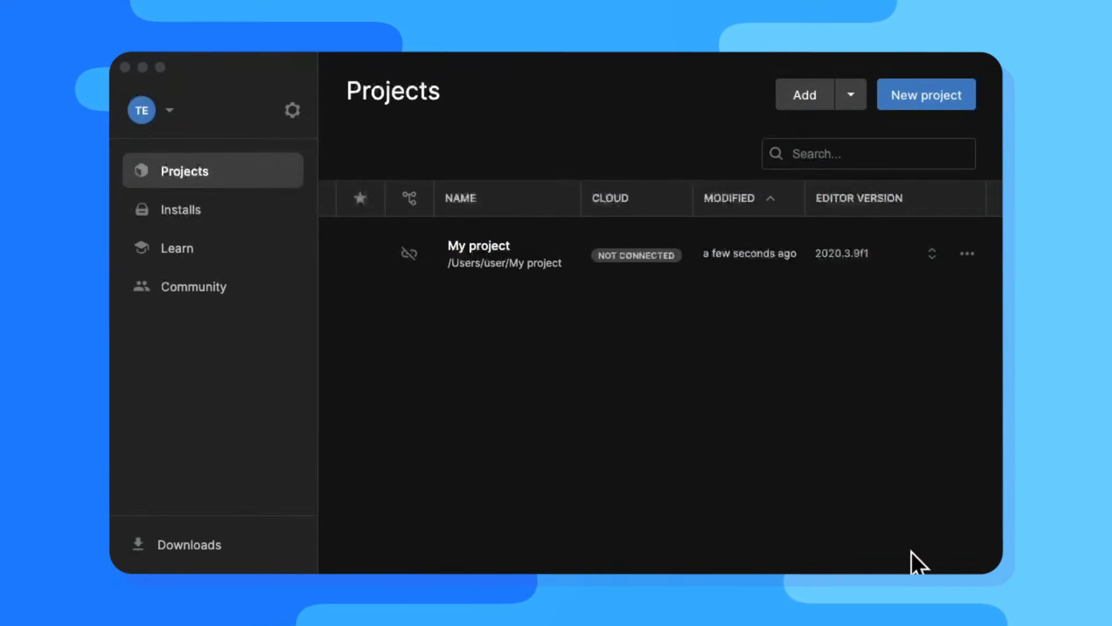
# Accept the Terms of Use and download the ZEPETO World Template Installer.unitypackage.
pyautogui.doubleClick(478, 254)
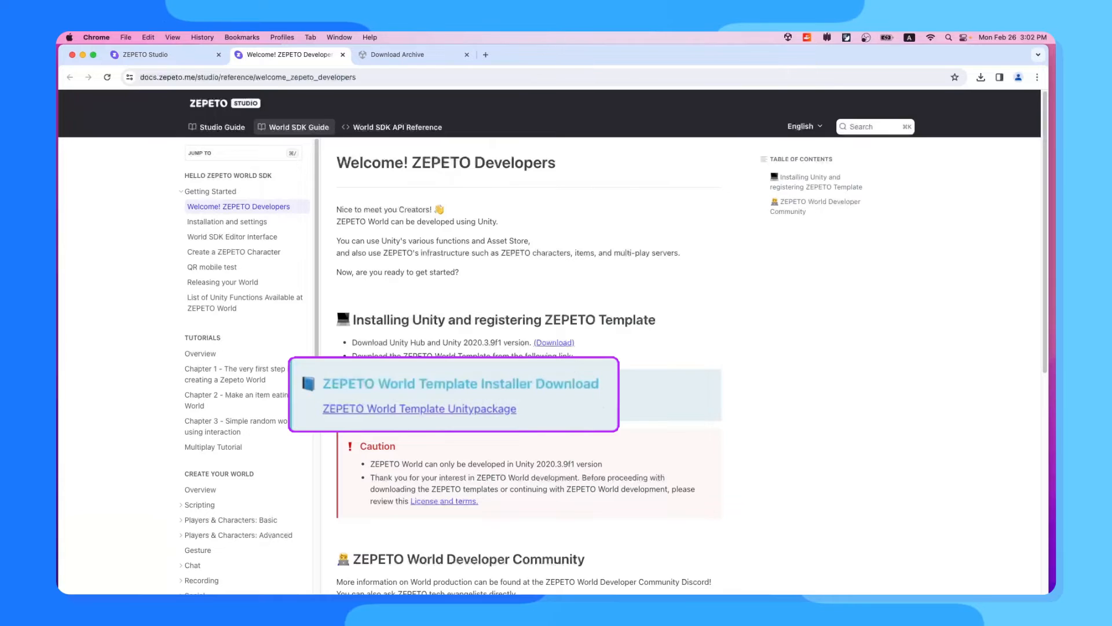
pyautogui.moveTo(485, 422)
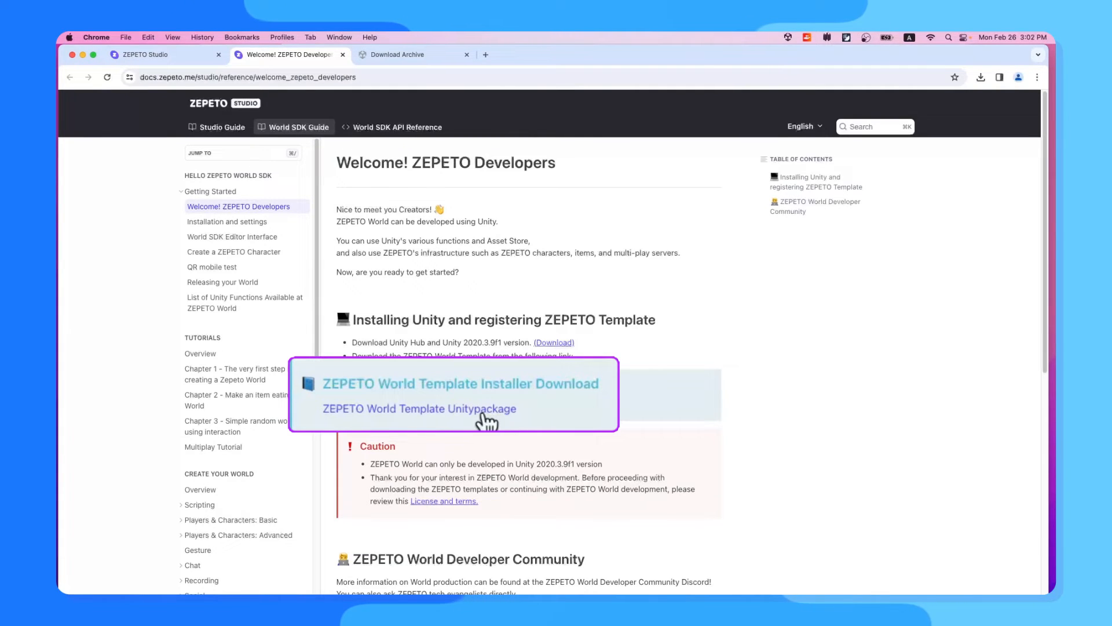
pyautogui.click(461, 383)
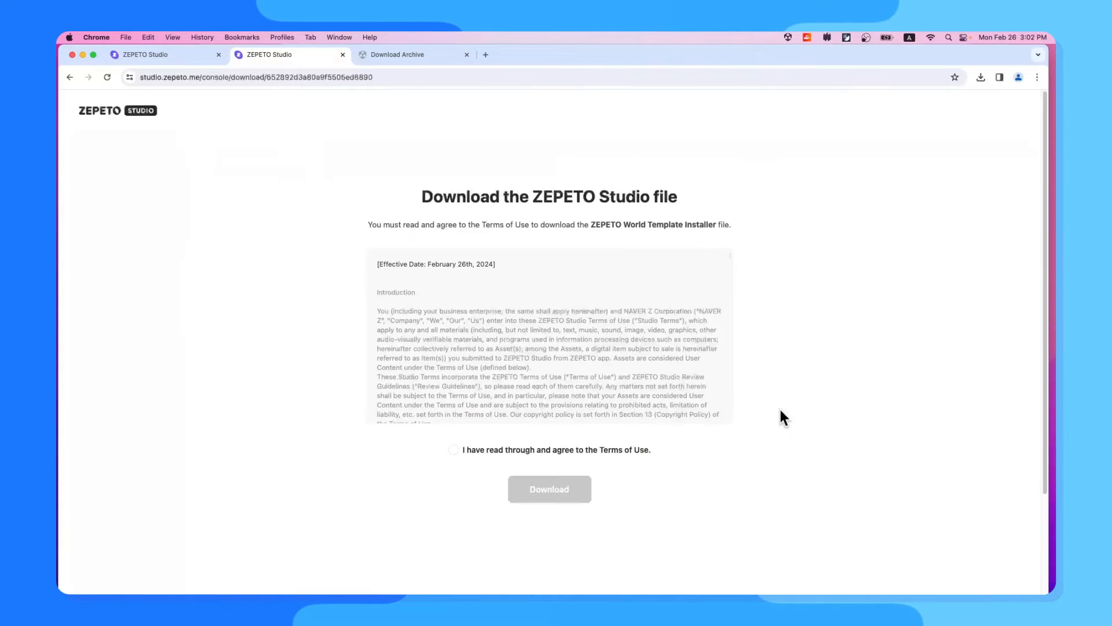
pyautogui.scroll(-3)
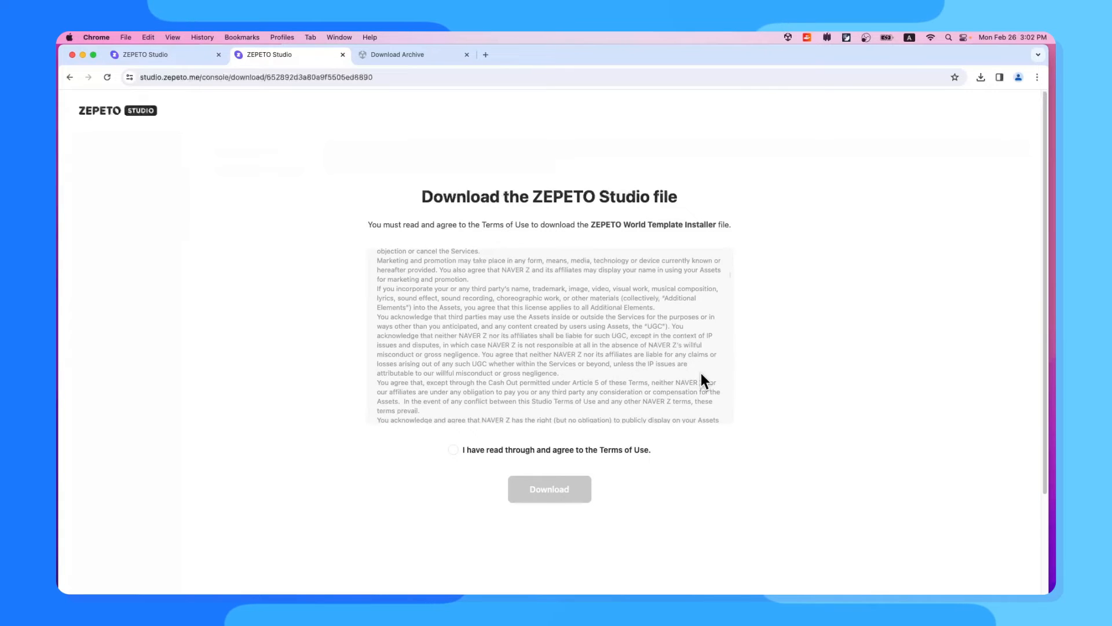
pyautogui.scroll(-3)
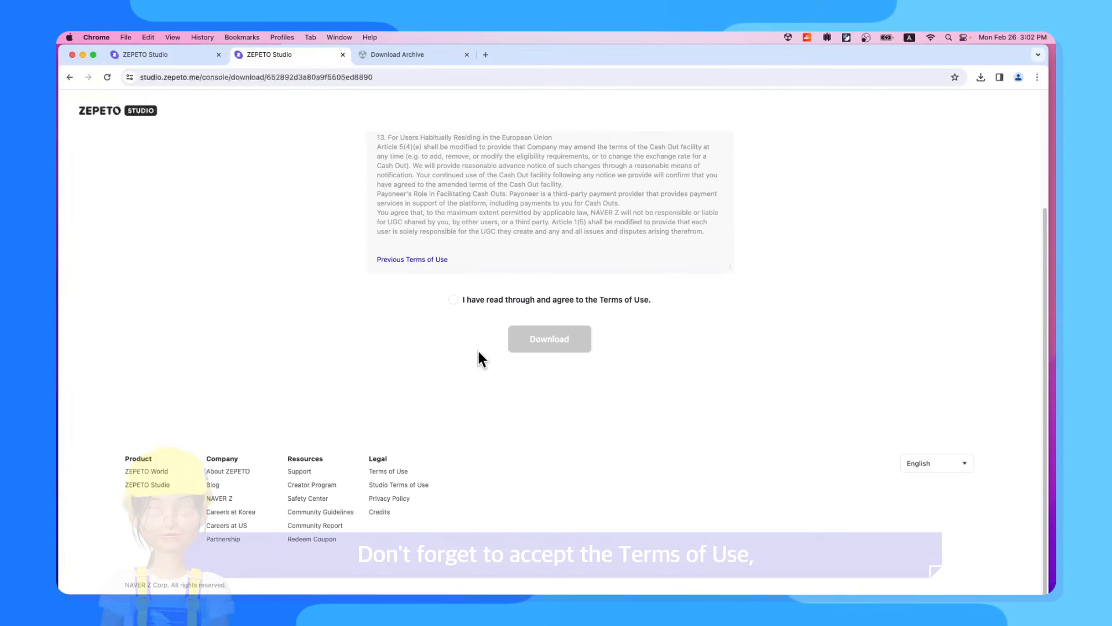
pyautogui.click(453, 299)
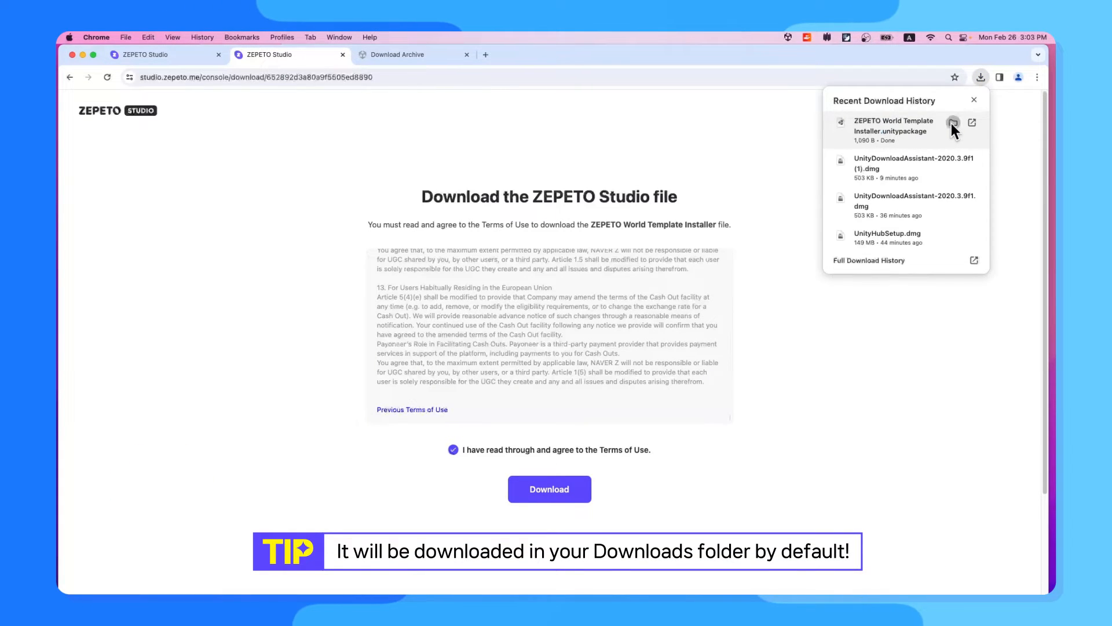
# Reveal the downloaded ZEPETO World Template Installer.unitypackage in Finder's Downloads and launch it.
pyautogui.click(954, 122)
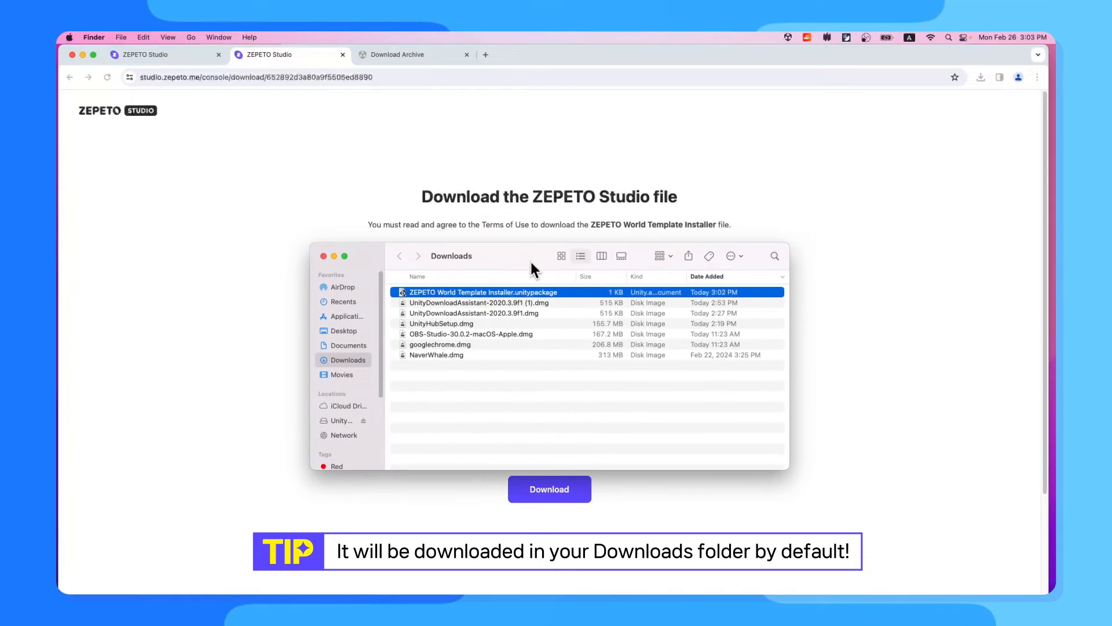
pyautogui.moveTo(533, 324)
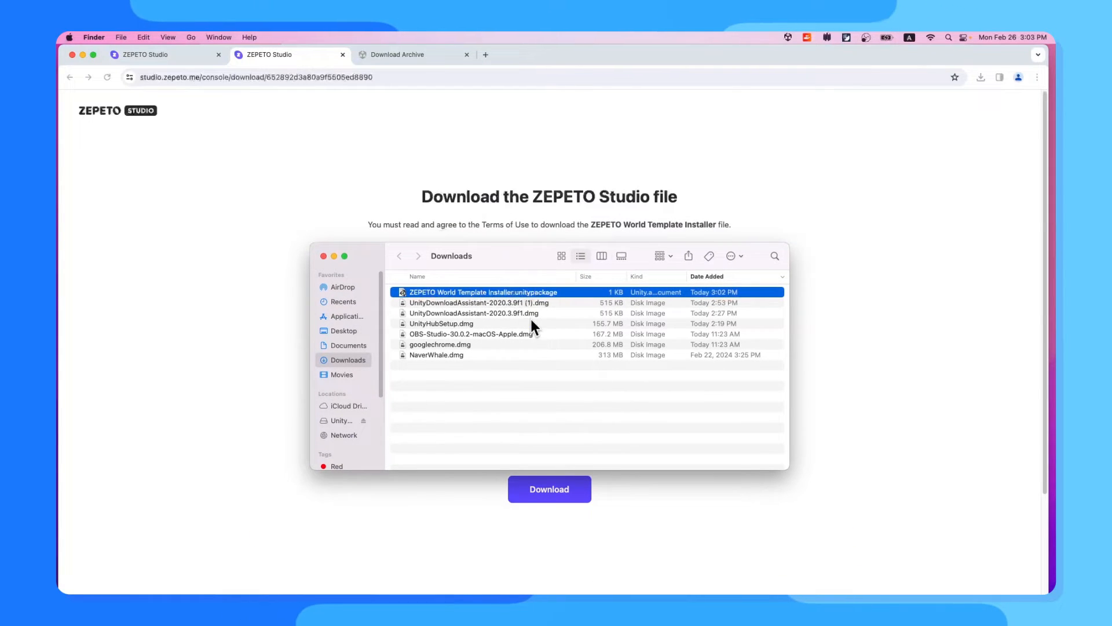
pyautogui.moveTo(445, 295)
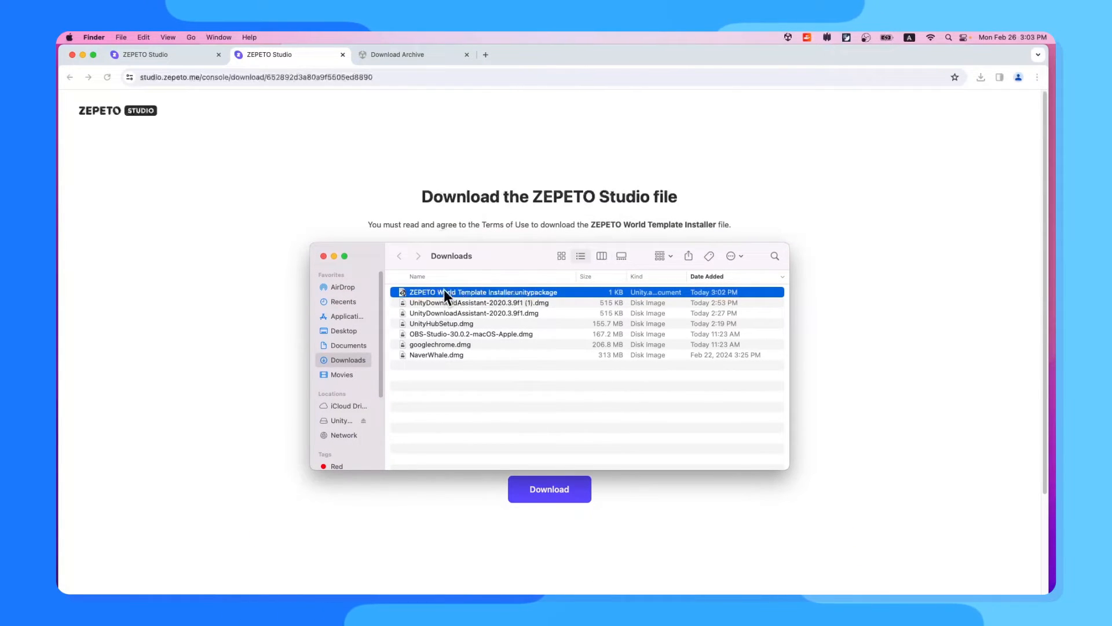
pyautogui.doubleClick(485, 292)
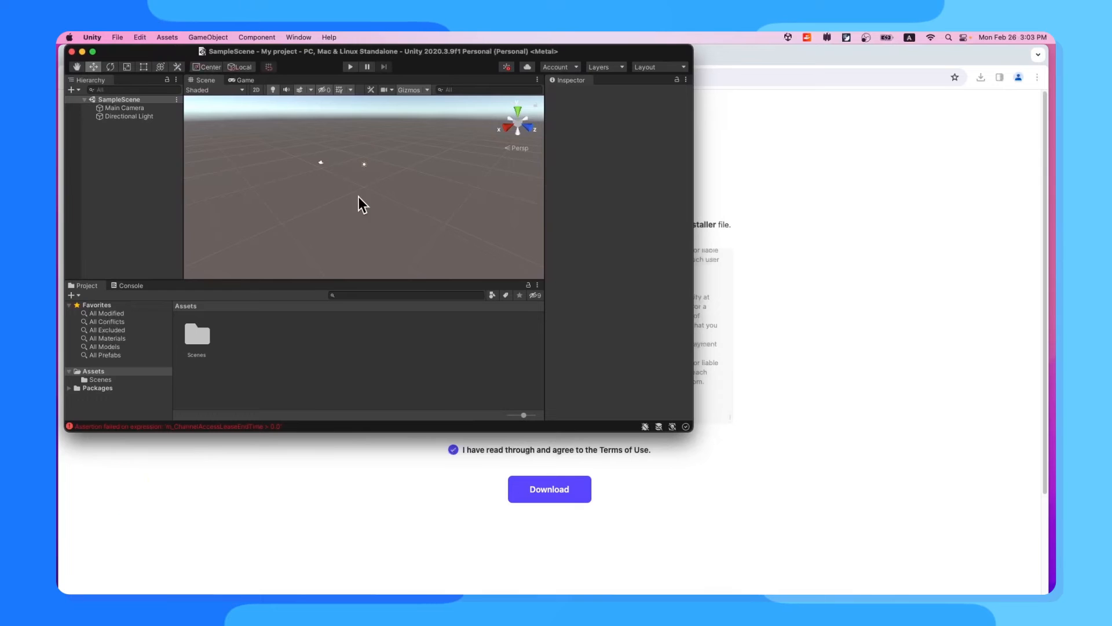
pyautogui.moveTo(85, 47)
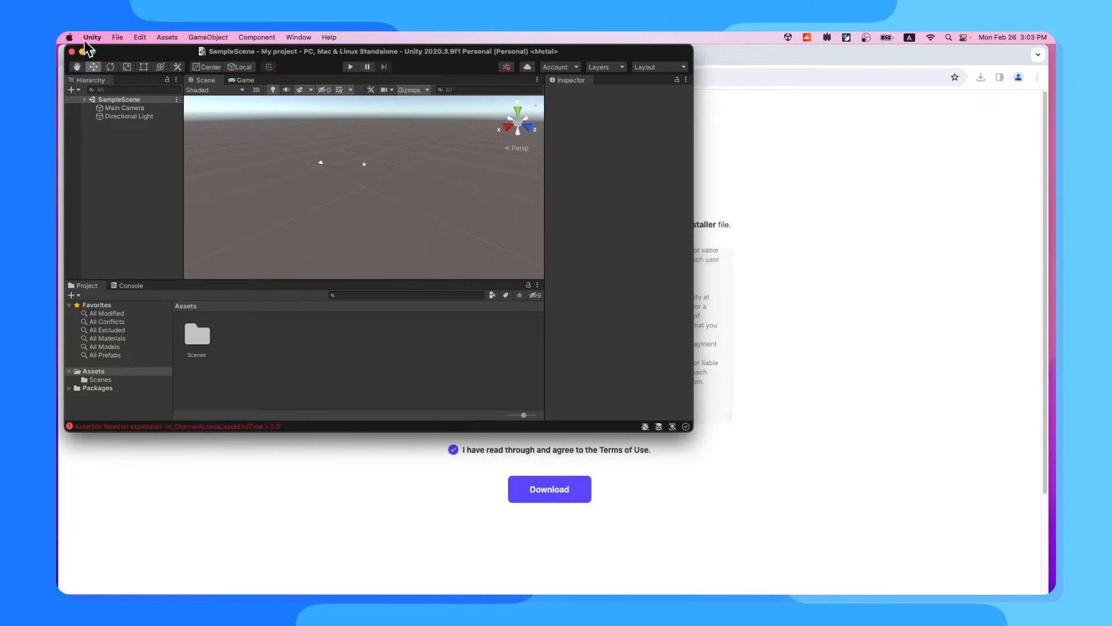
pyautogui.moveTo(113, 50)
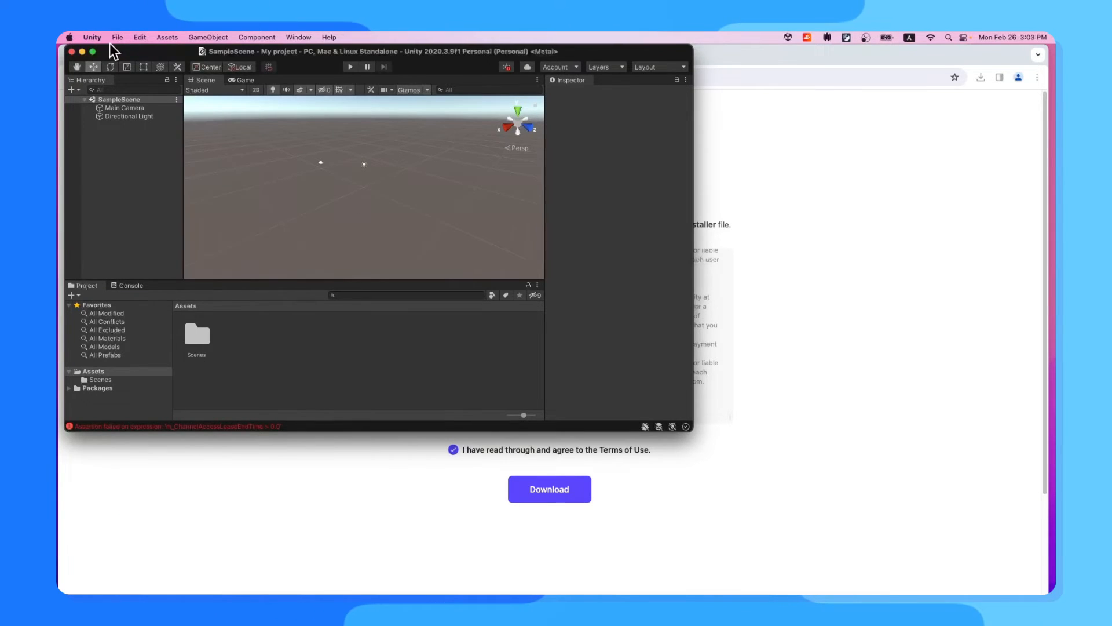
# Import the ZEPETO World Template Installer custom package from Downloads into My project.
pyautogui.click(167, 37)
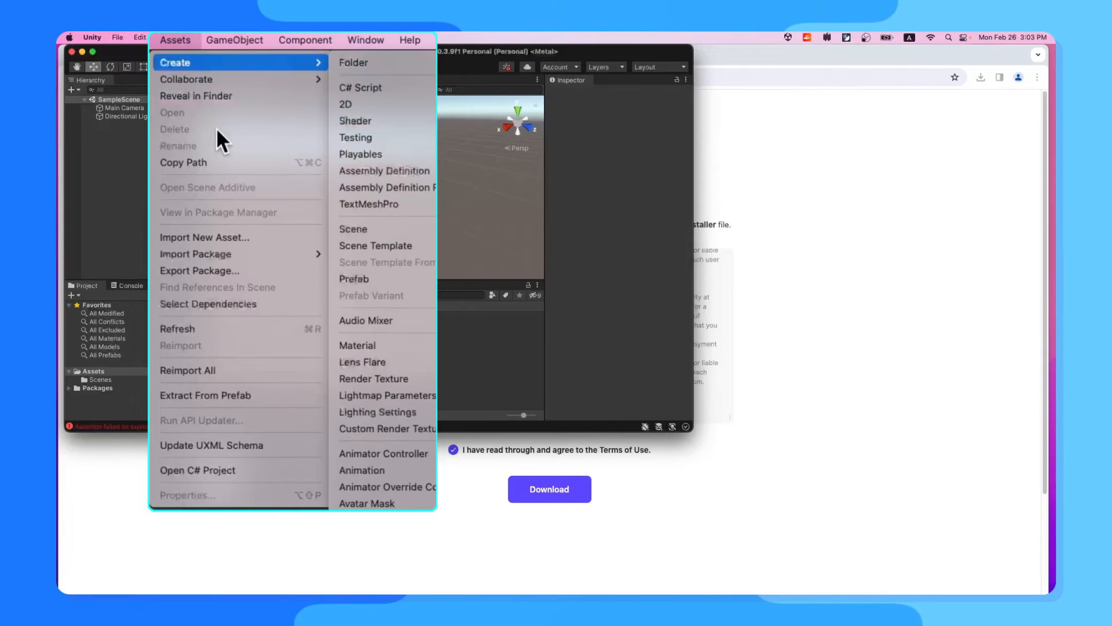
pyautogui.moveTo(195, 253)
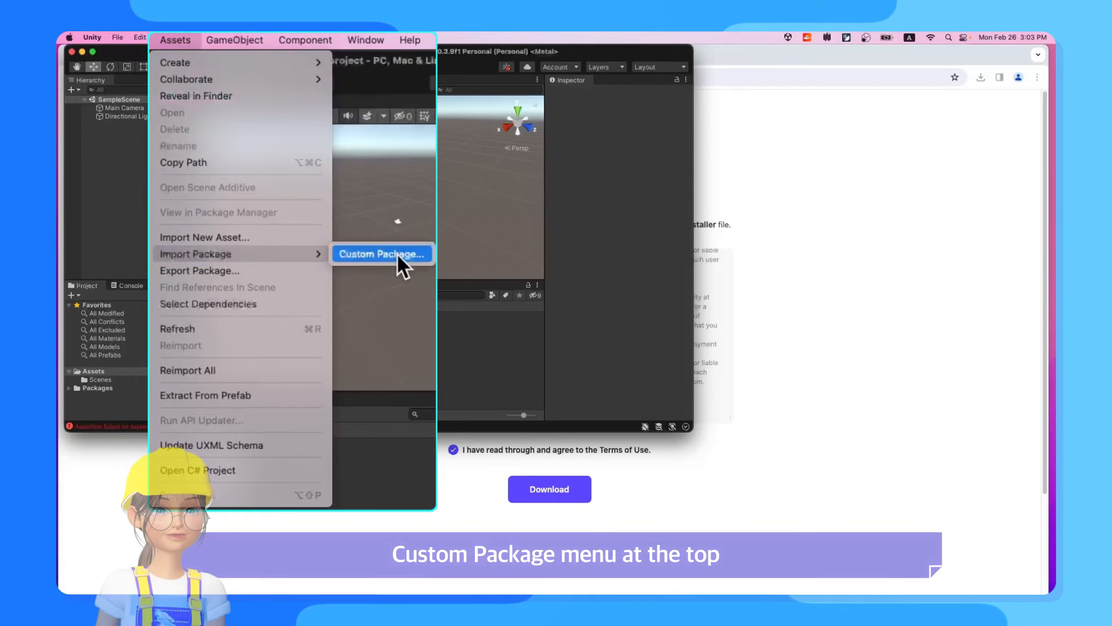
pyautogui.click(381, 253)
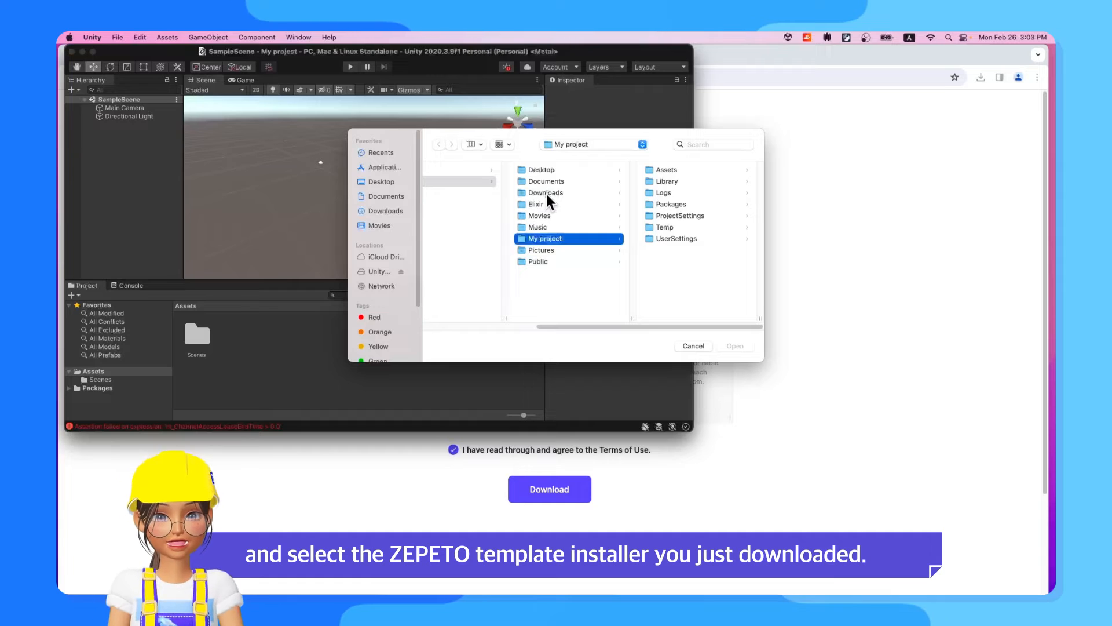
pyautogui.click(544, 193)
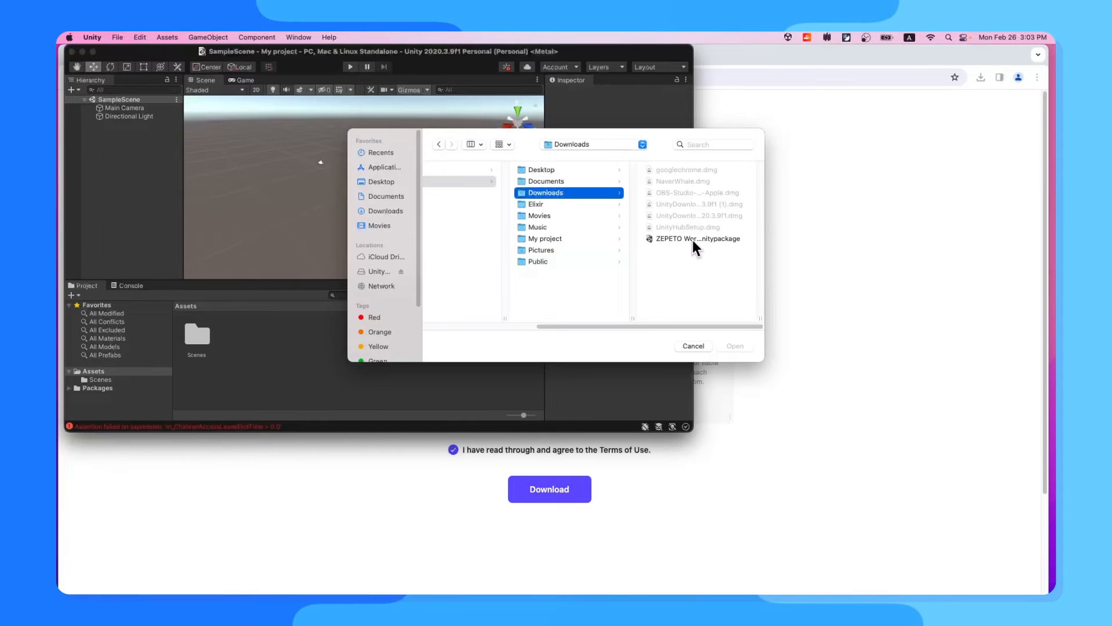
pyautogui.click(697, 239)
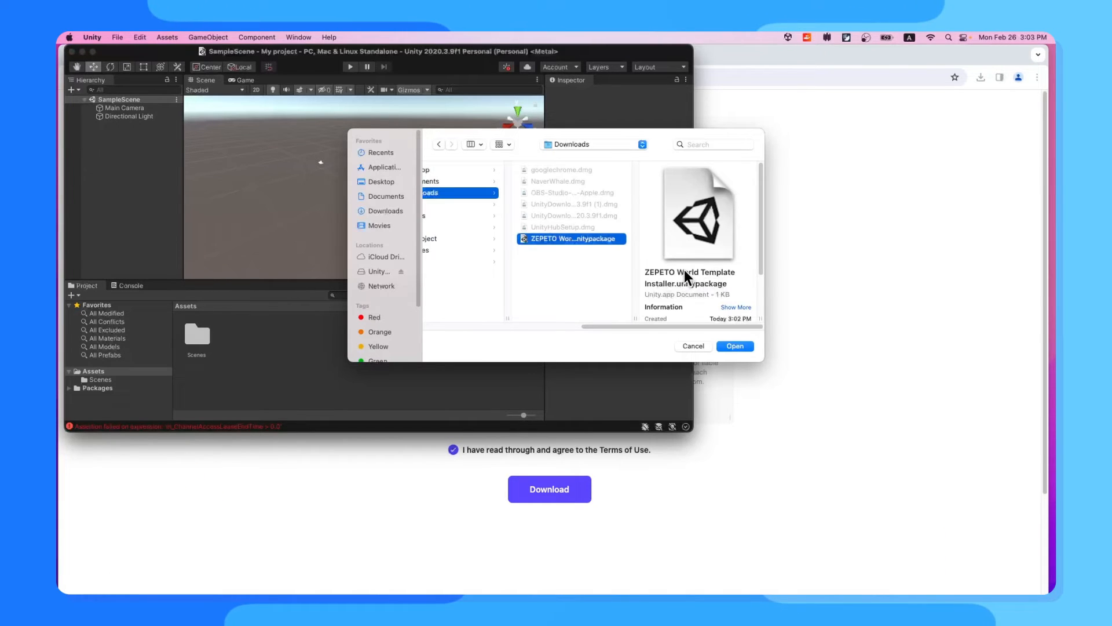
pyautogui.click(735, 346)
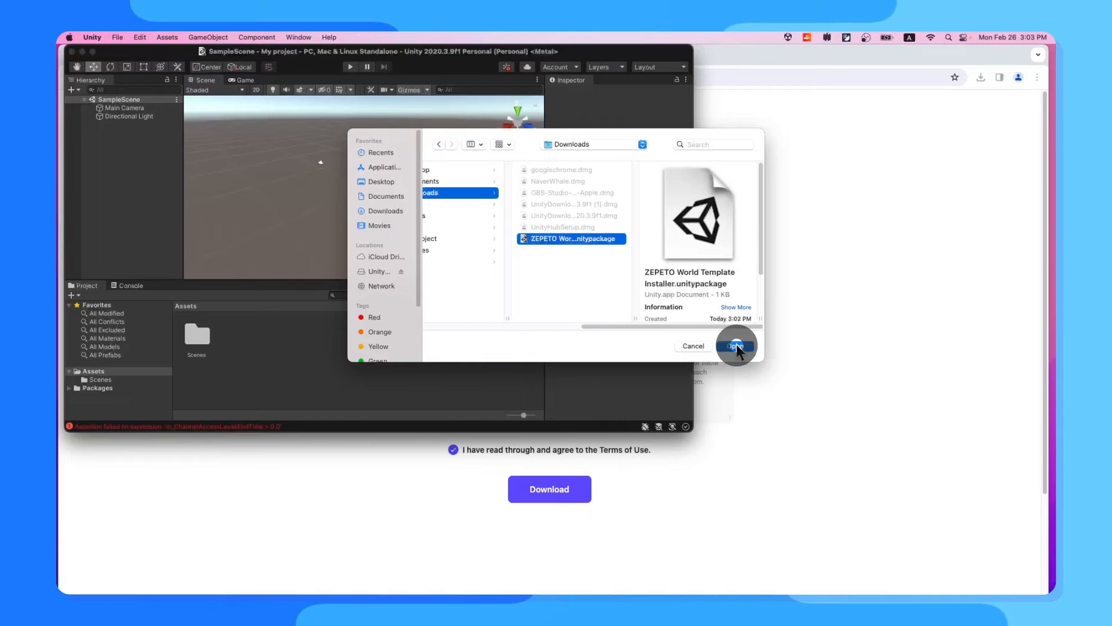
pyautogui.click(736, 346)
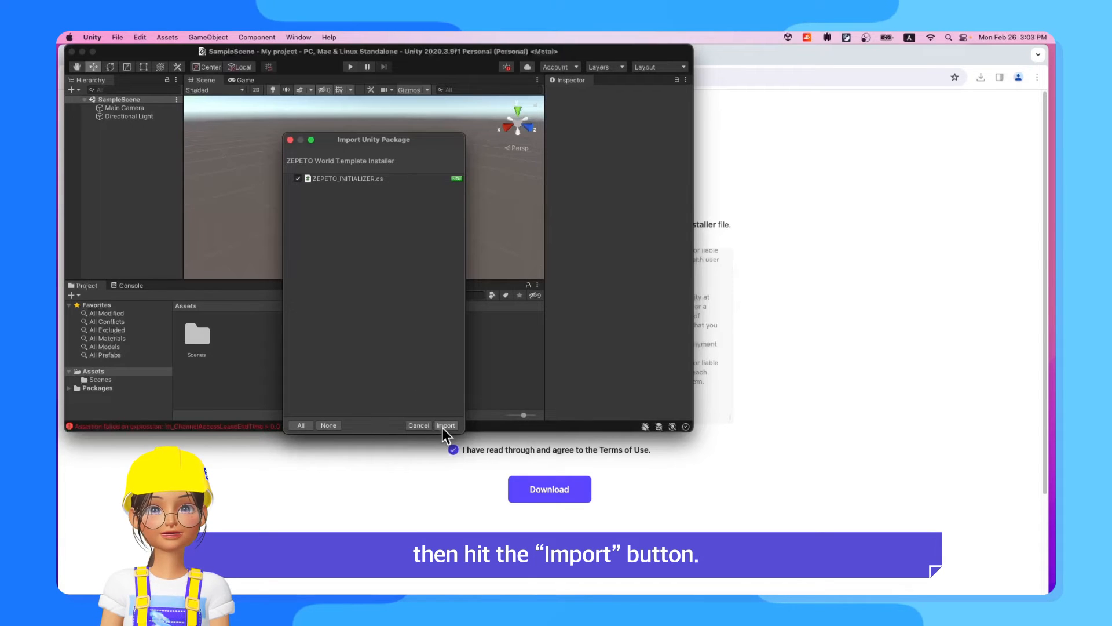
pyautogui.click(445, 425)
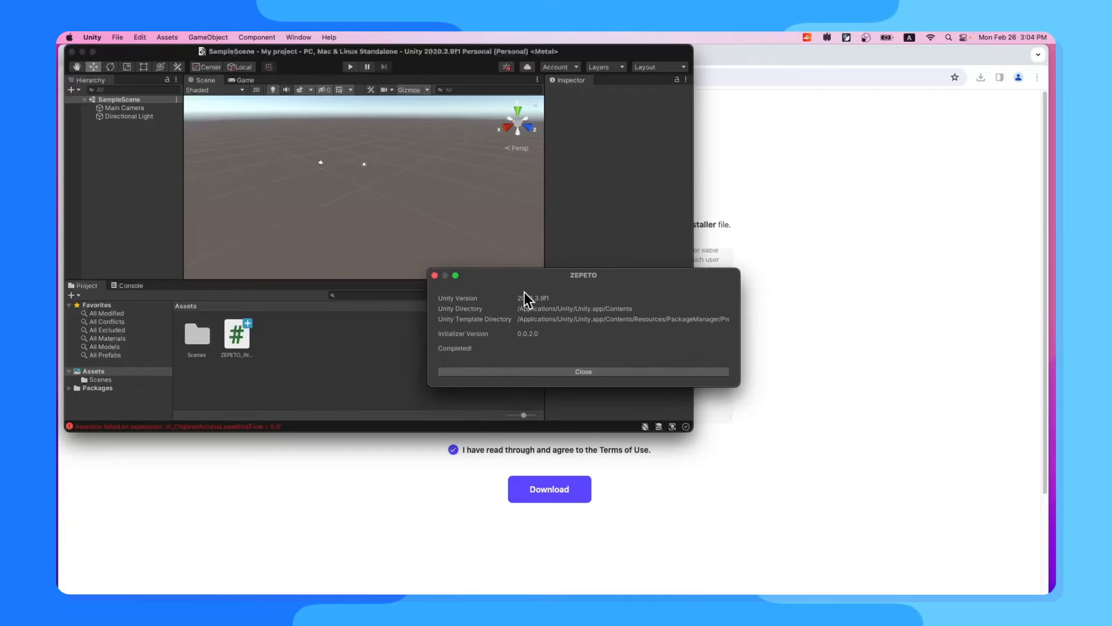
# Dismiss the ZEPETO initializer's Completed report and return to Unity Hub's Projects page.
pyautogui.click(583, 371)
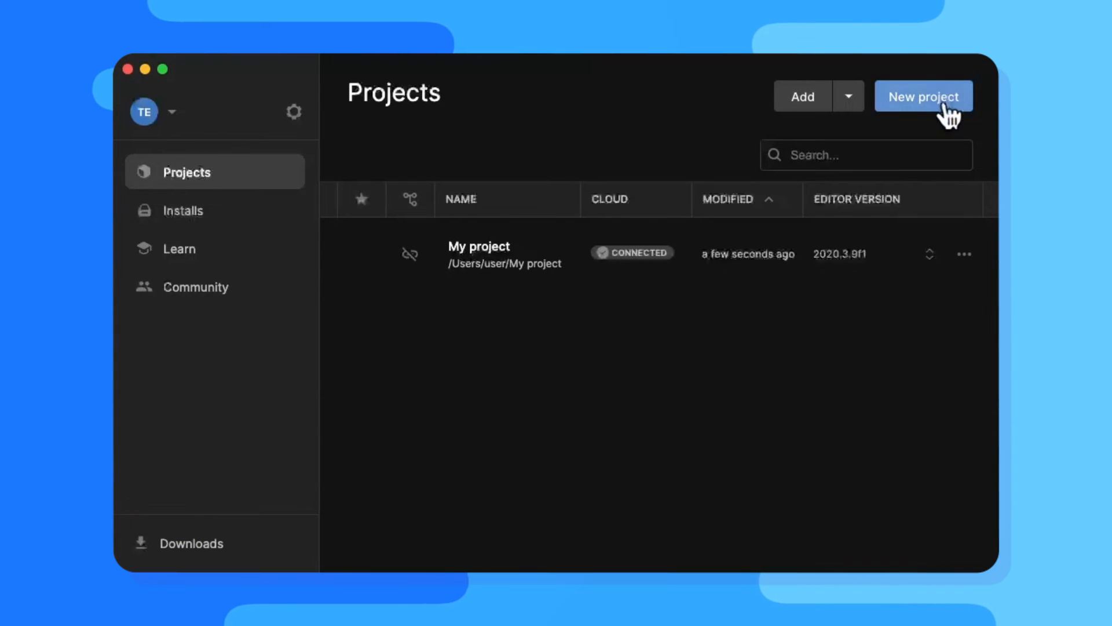
# Start a new project using the ZEPETO Default Project template.
pyautogui.click(923, 96)
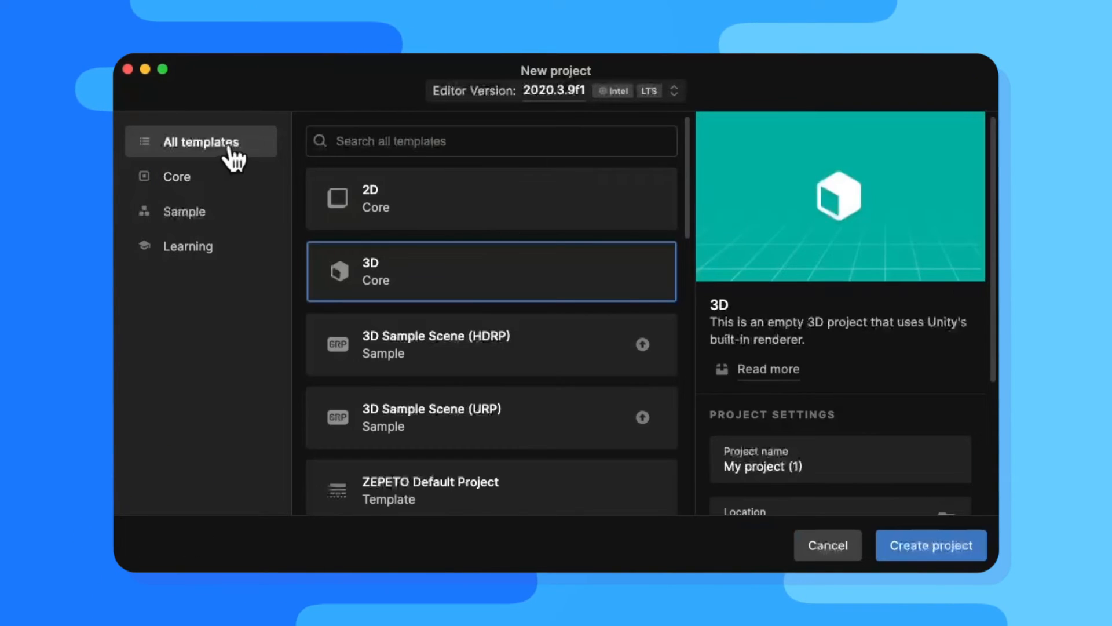
pyautogui.scroll(-3)
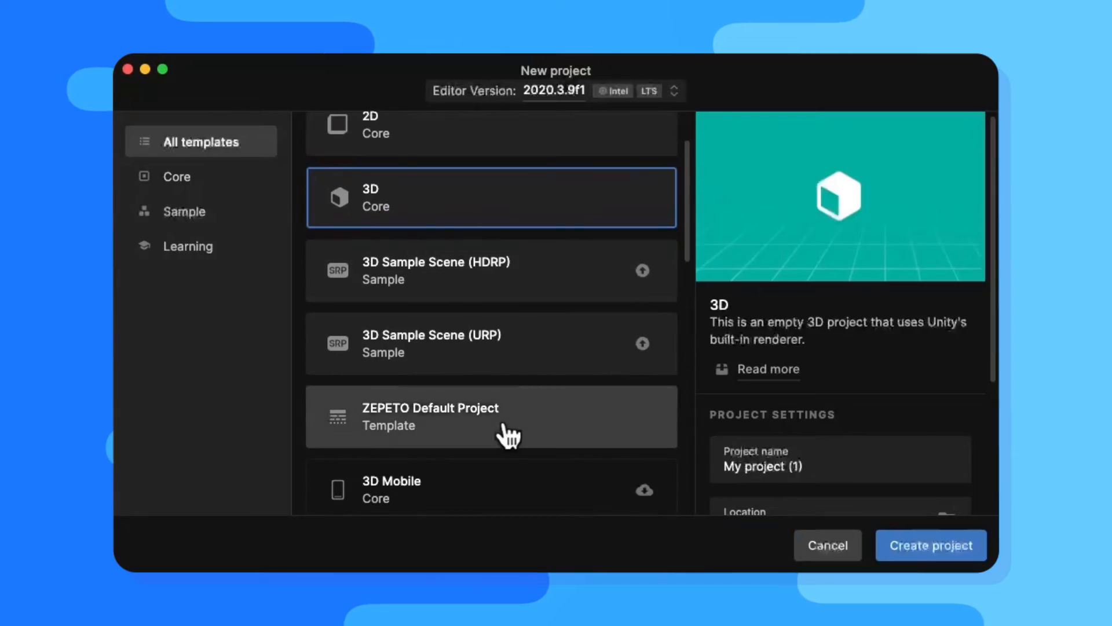
pyautogui.click(491, 415)
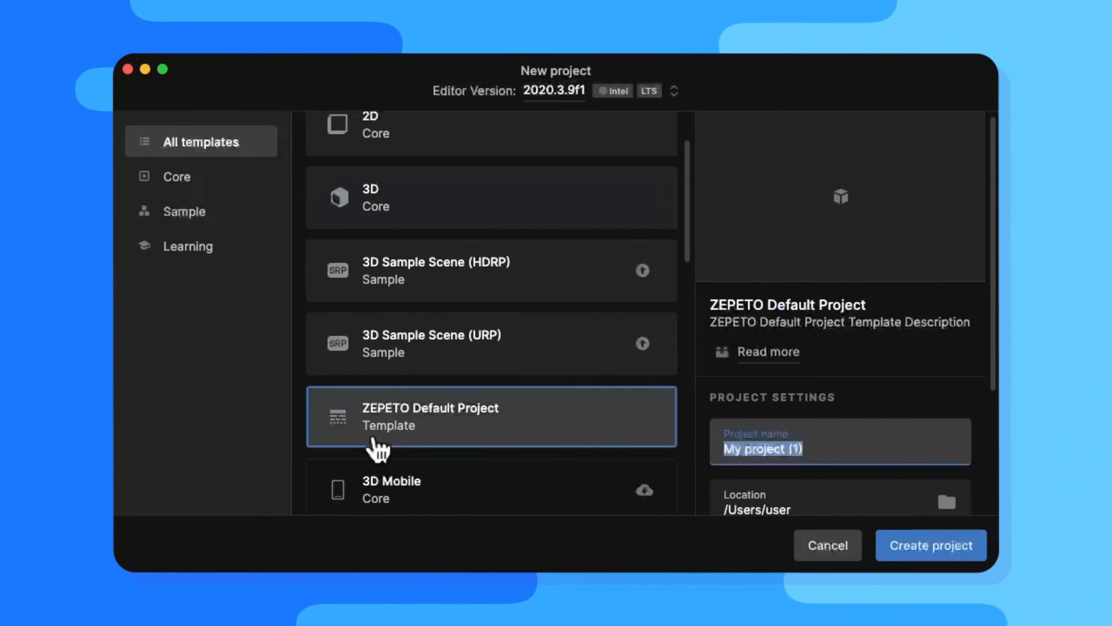
# Name the project ZEPETO_Project and create it.
pyautogui.write('ZEPETO')
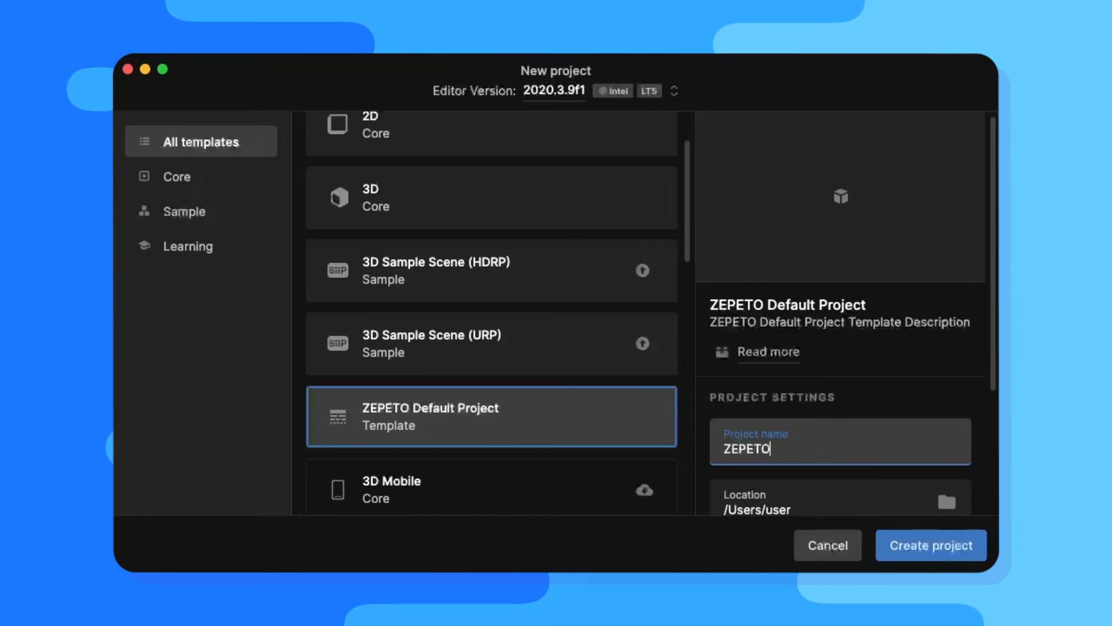
pyautogui.write('_Pro')
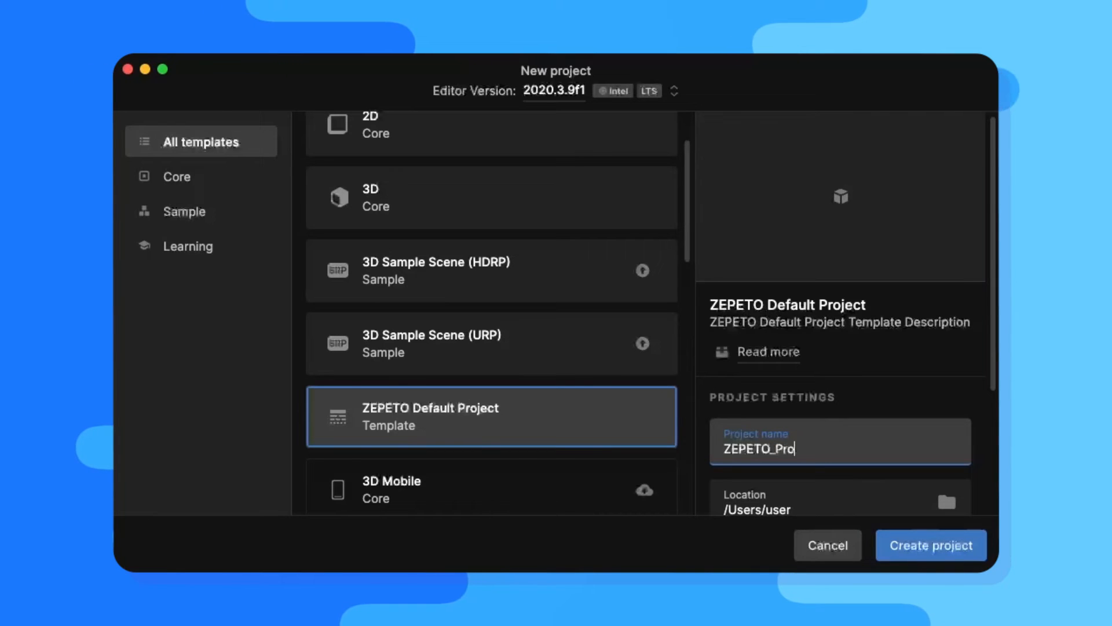
pyautogui.write('ject')
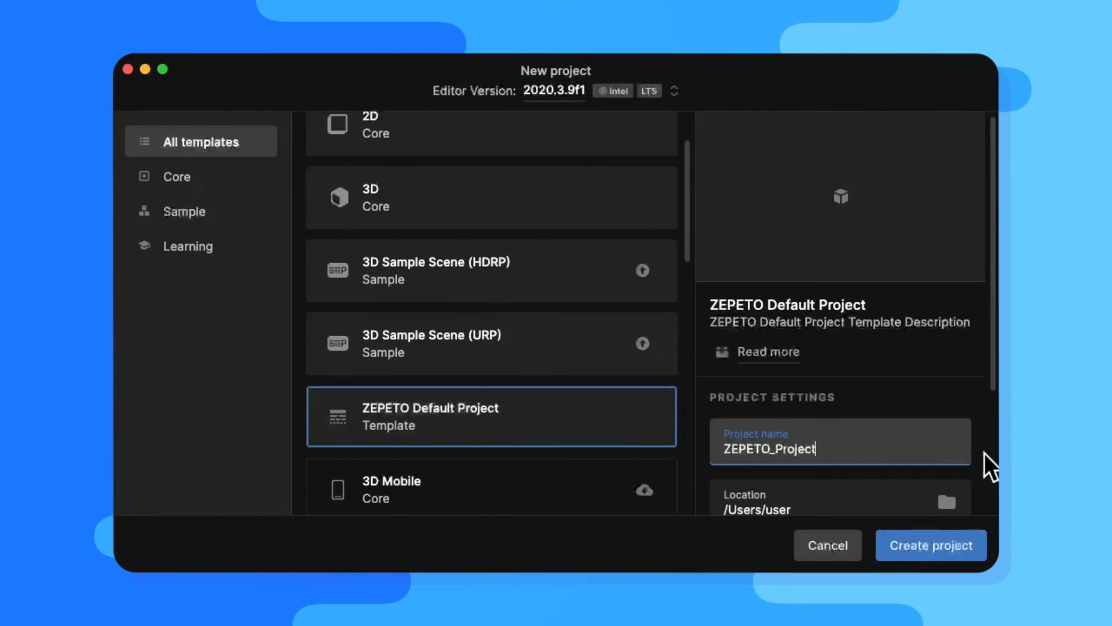
pyautogui.click(931, 544)
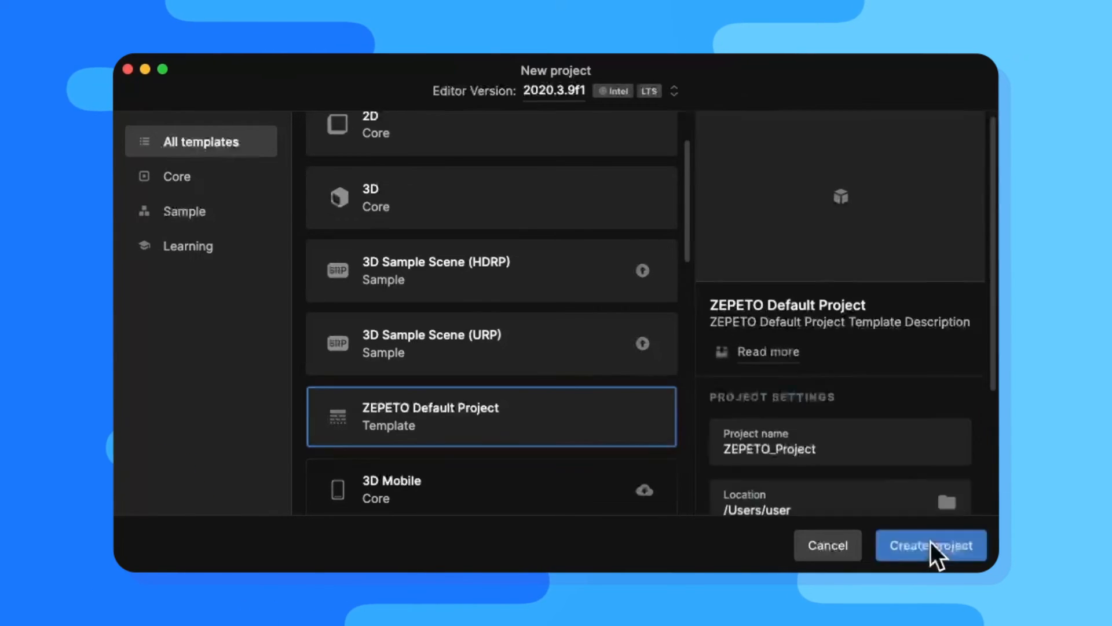
pyautogui.click(931, 545)
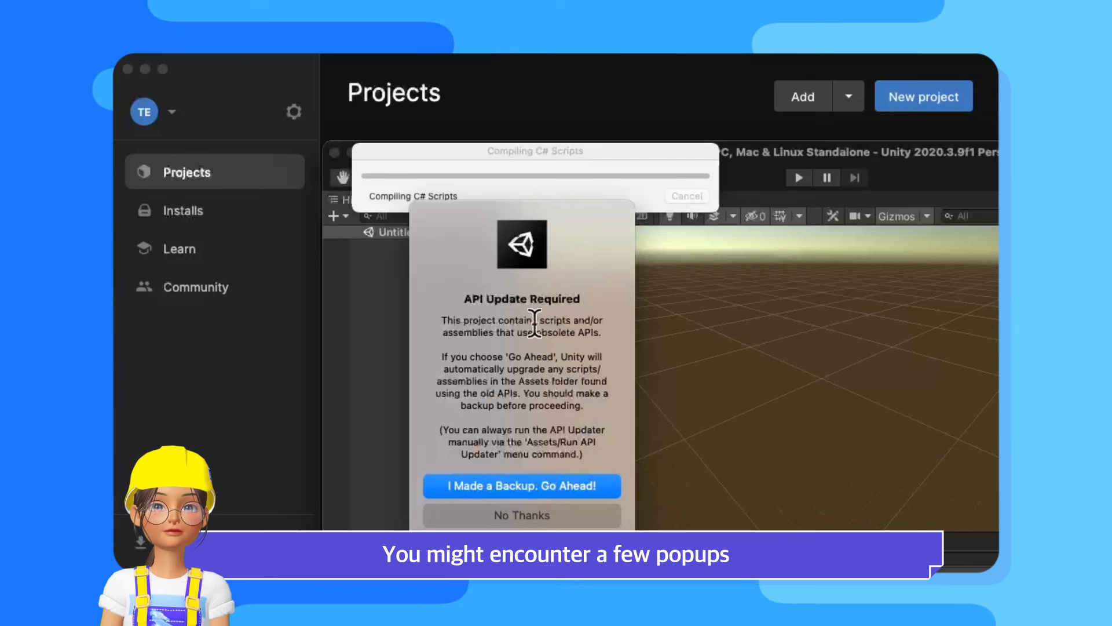
pyautogui.moveTo(627, 358)
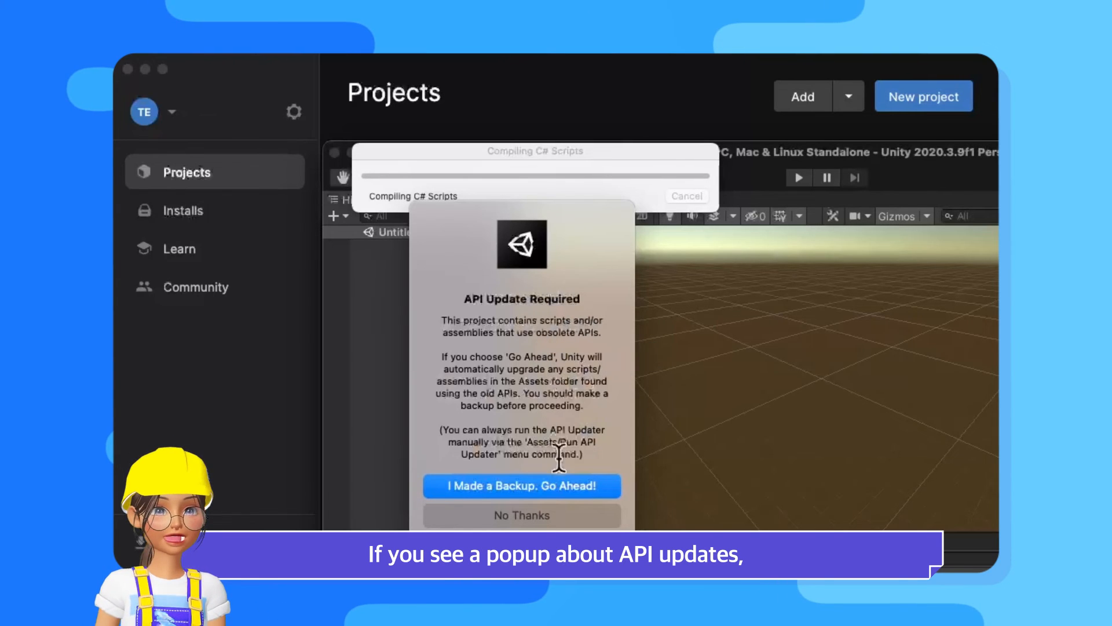
# Approve the obsolete API upgrade with 'I Made a Backup. Go Ahead!' and enable the new input system backends.
pyautogui.click(522, 485)
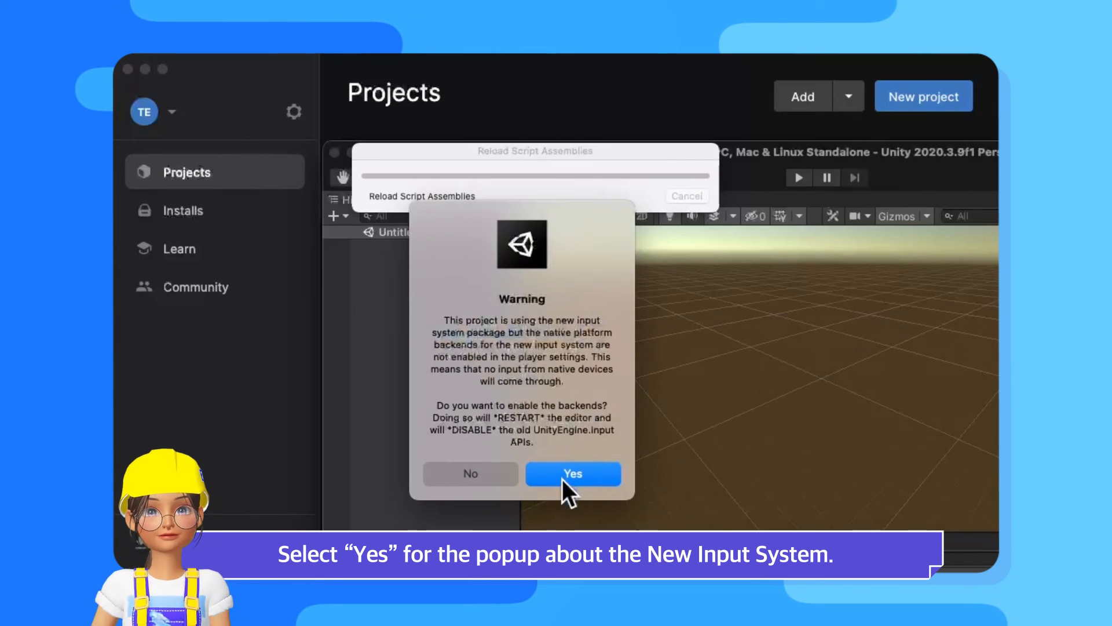
pyautogui.click(572, 473)
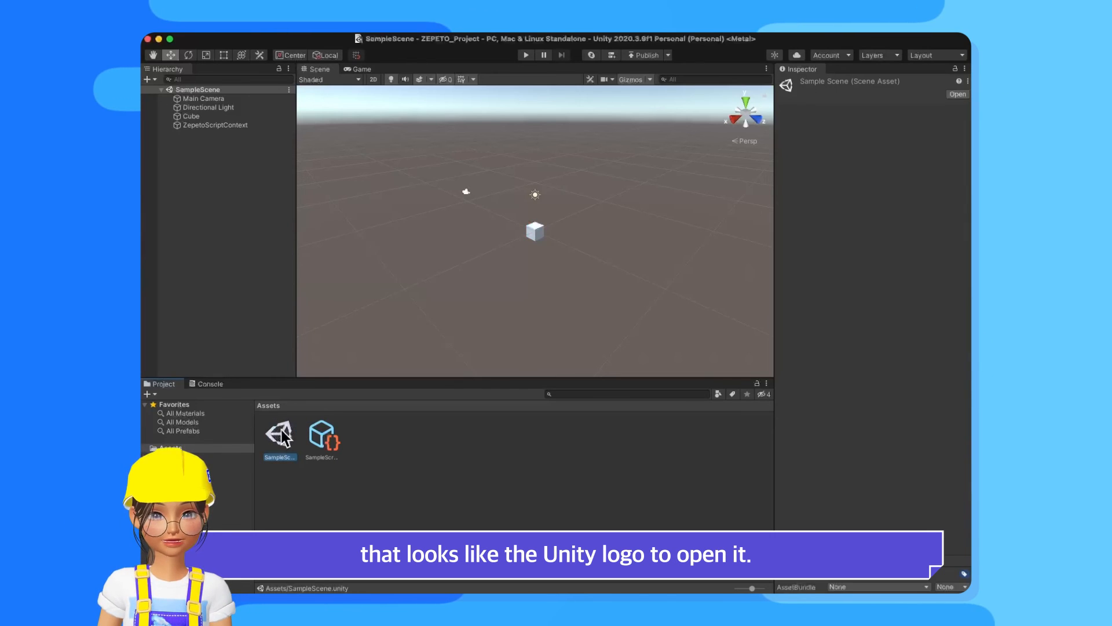
pyautogui.moveTo(504, 287)
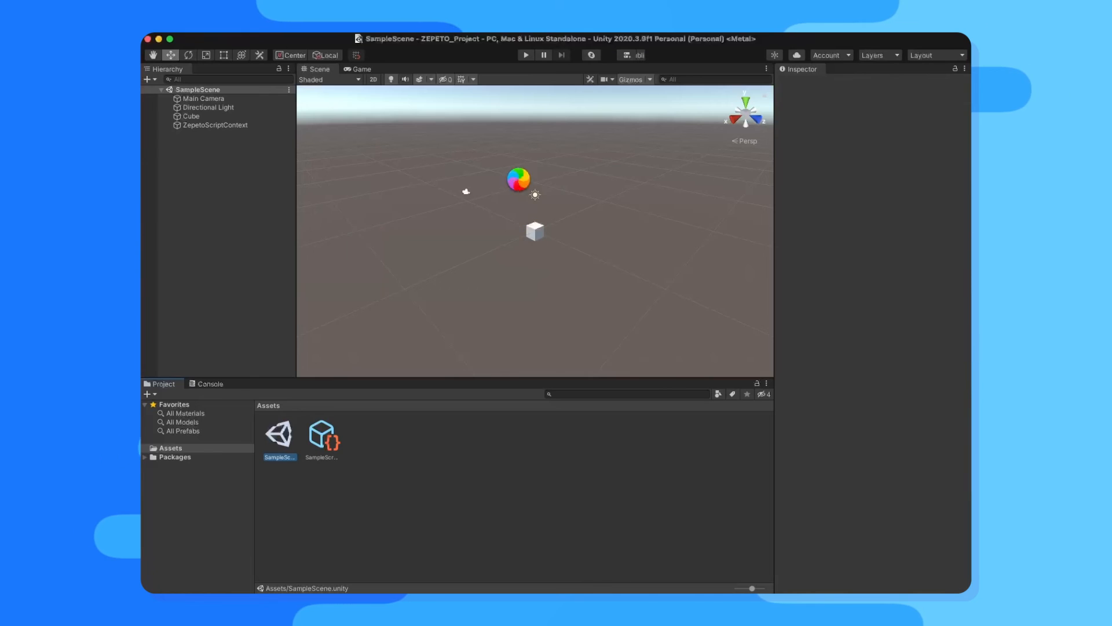
# Run SampleScene in Play mode so the Game view shows the cube.
pyautogui.click(524, 54)
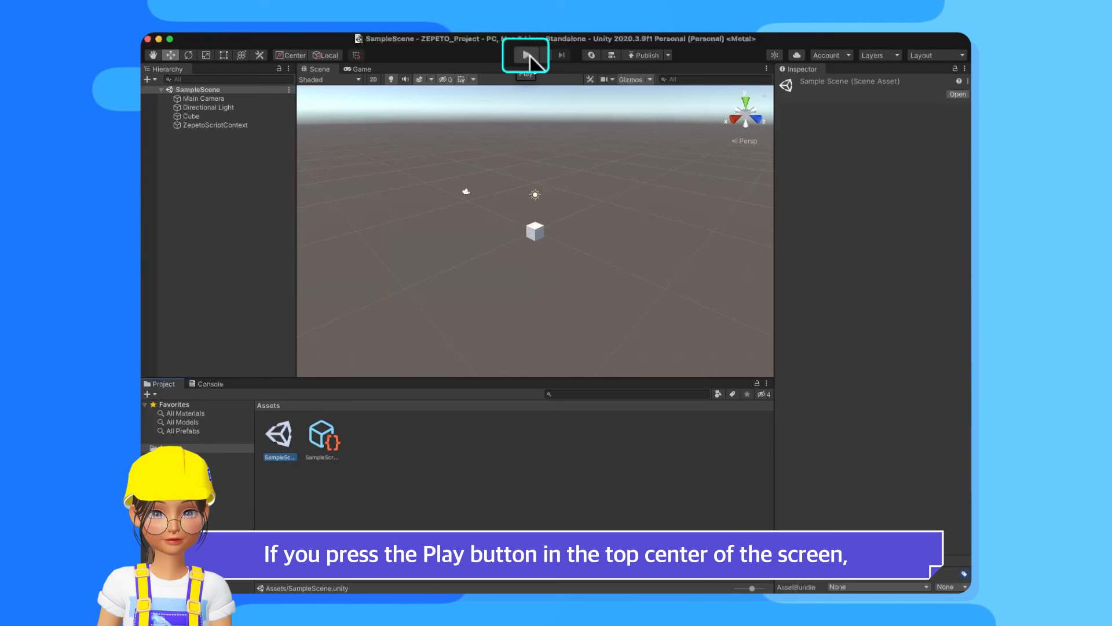
pyautogui.click(526, 54)
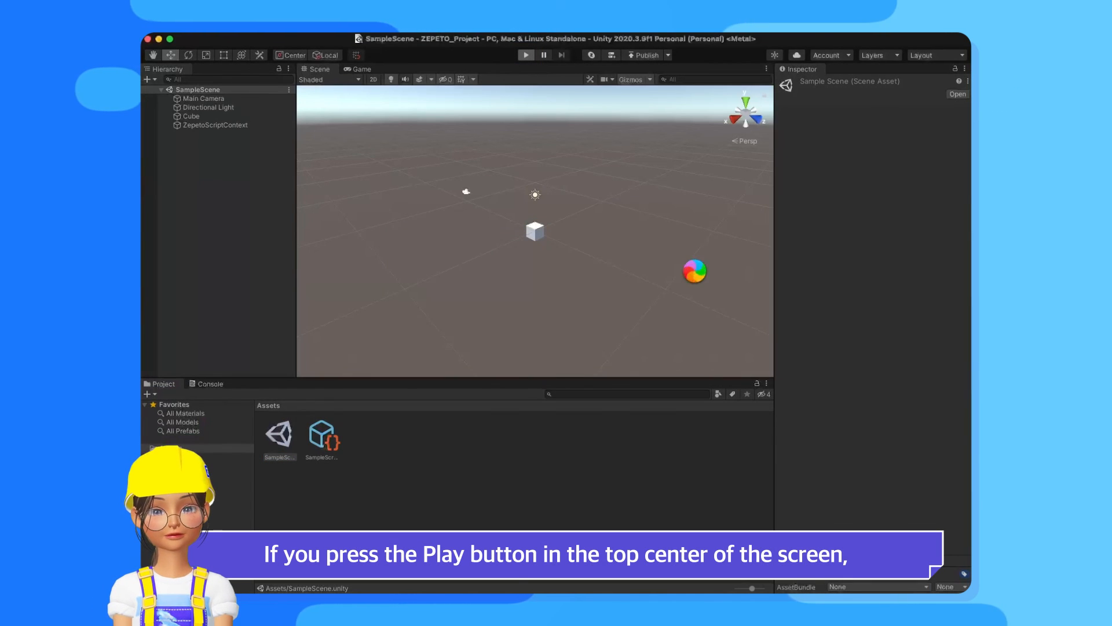
pyautogui.click(526, 54)
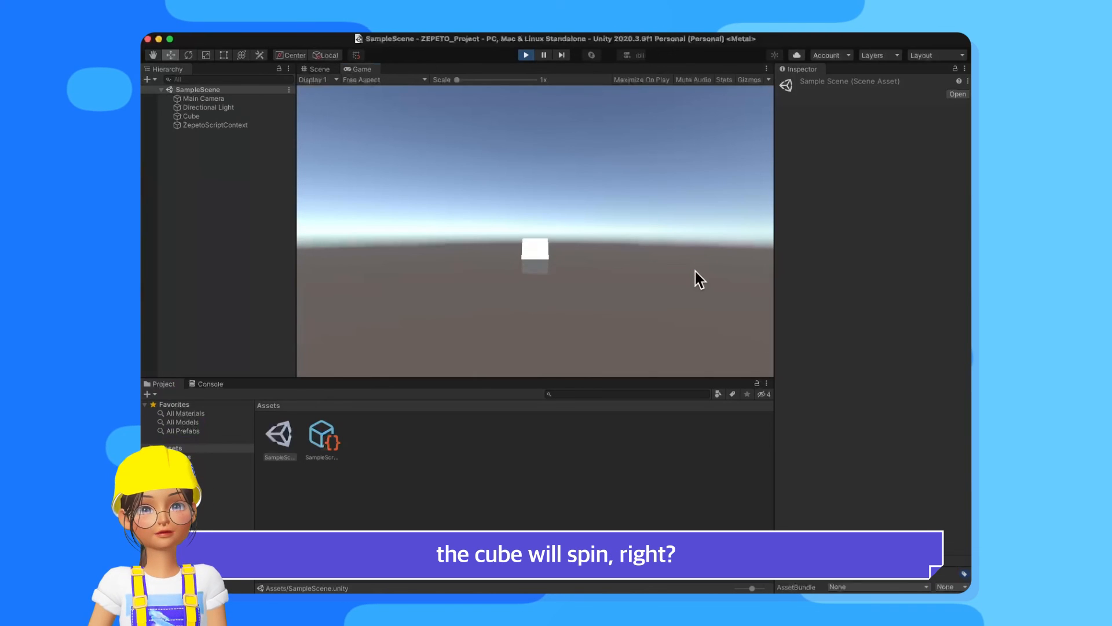